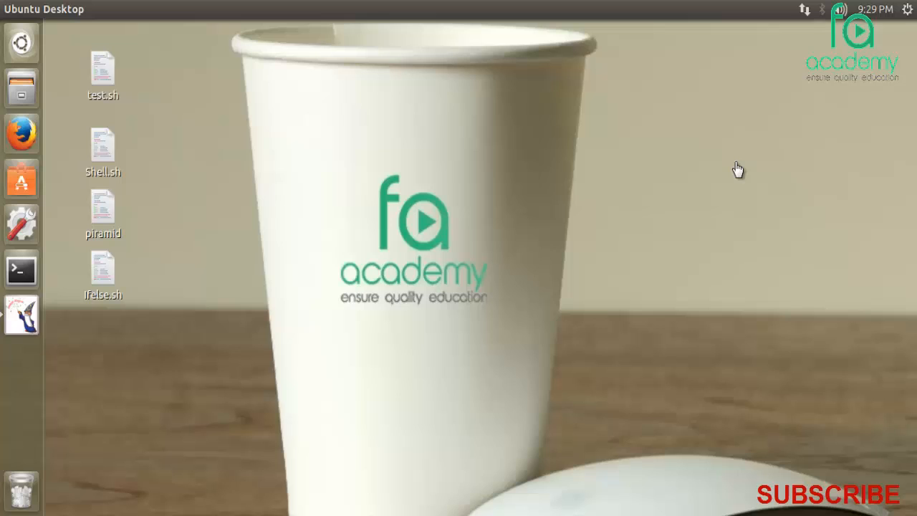
mouse_move(154, 391)
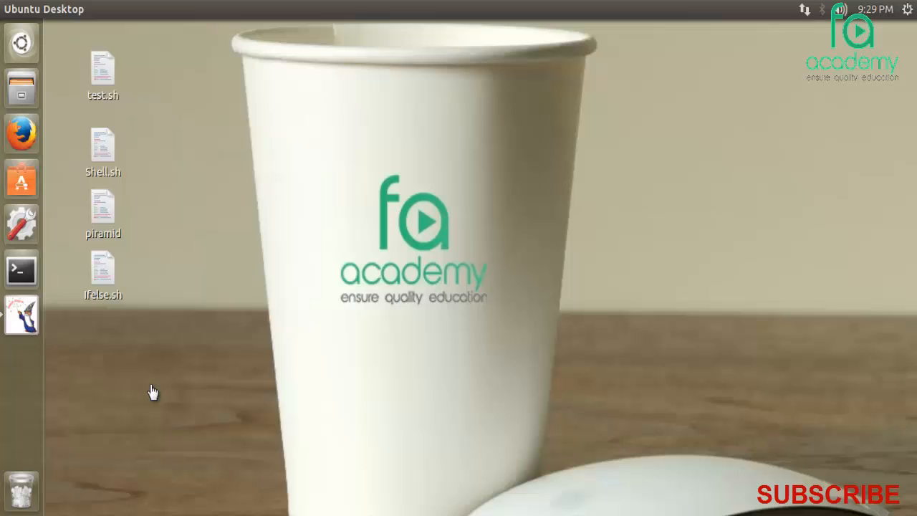
mouse_move(109, 382)
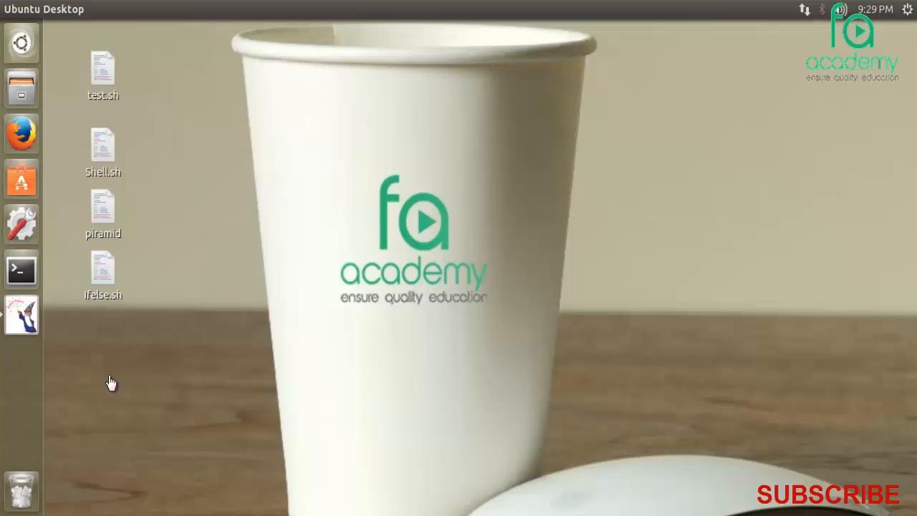
Create an empty document on the desktop and name it condition.sh
right_click(109, 383)
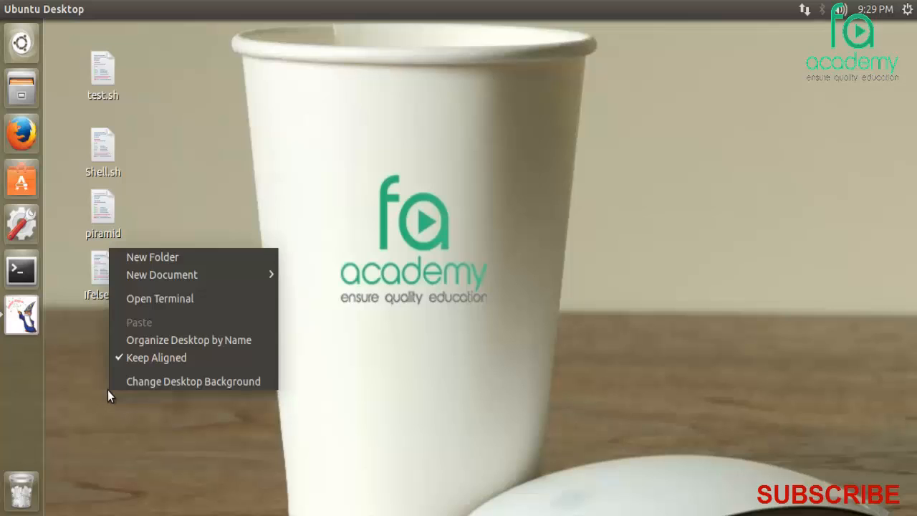
mouse_move(161, 274)
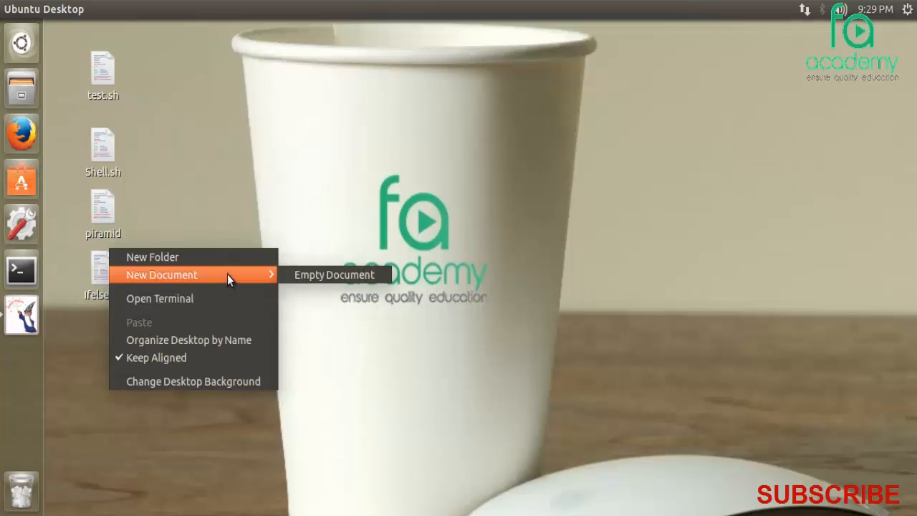
click(334, 274)
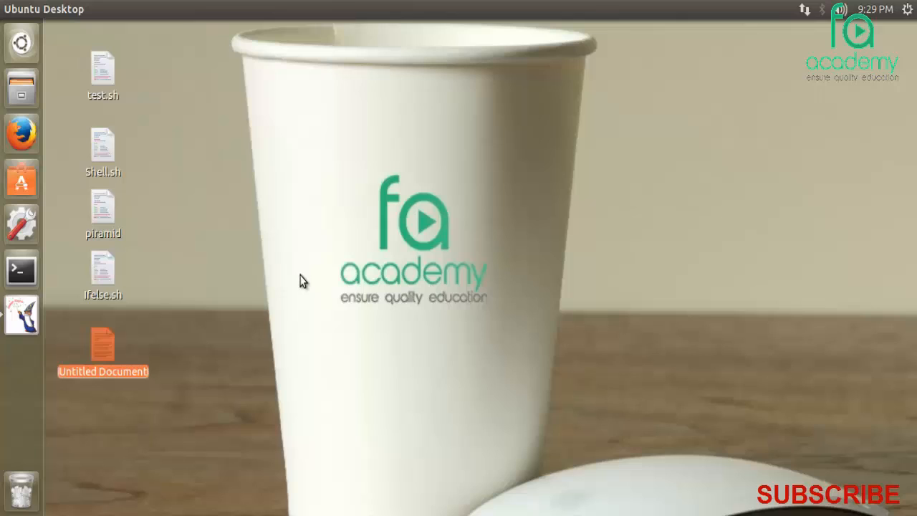
text(co)
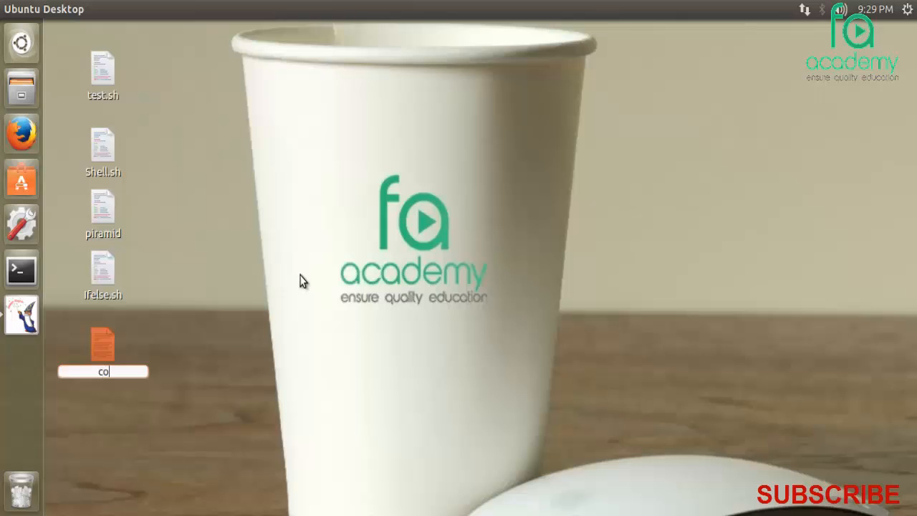
text(ndition.sh)
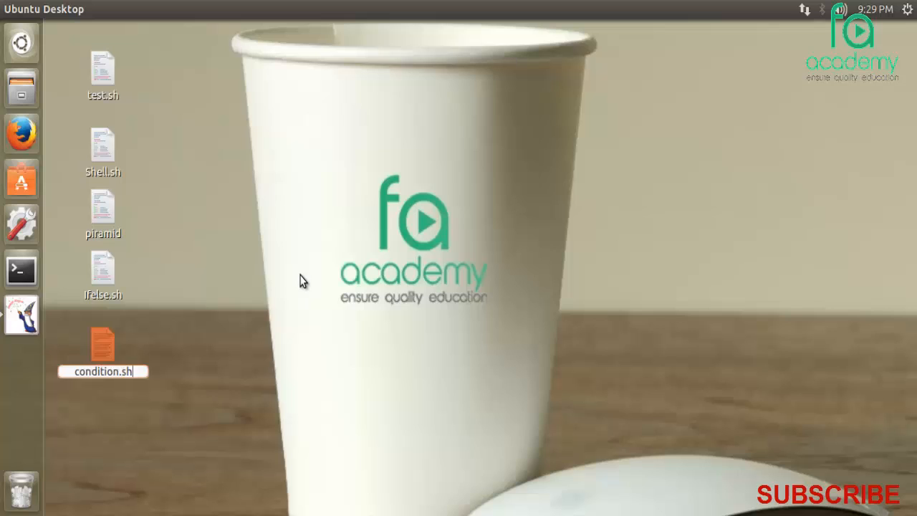
Open condition.sh in gedit and enter the #!/bin/sh shebang followed by a blank line
double_click(102, 347)
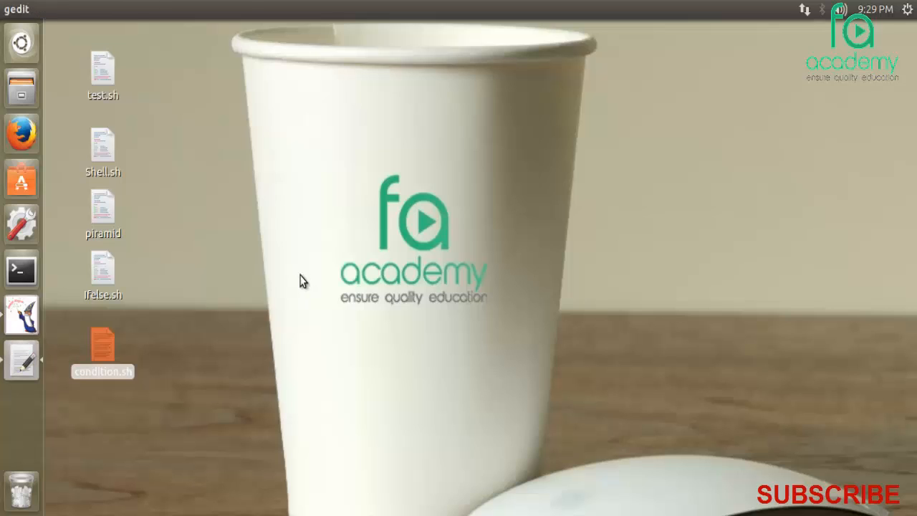
double_click(102, 344)
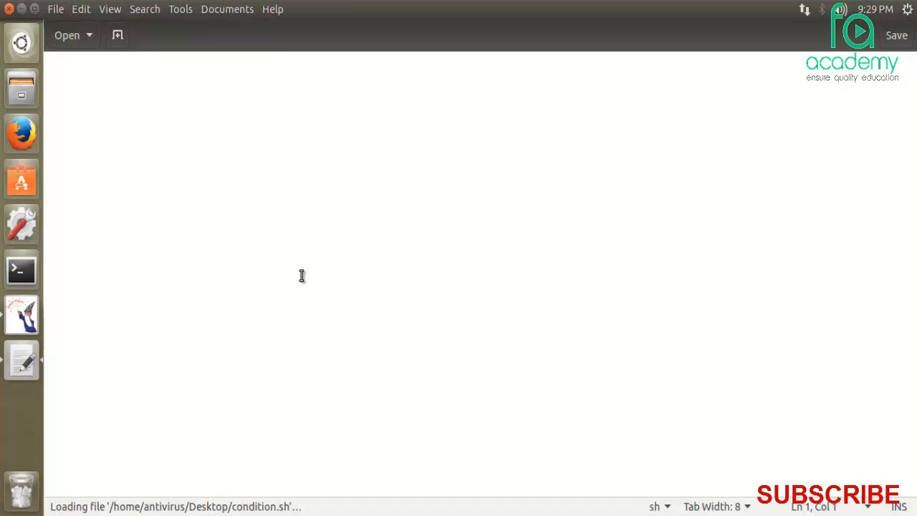
text(#!)
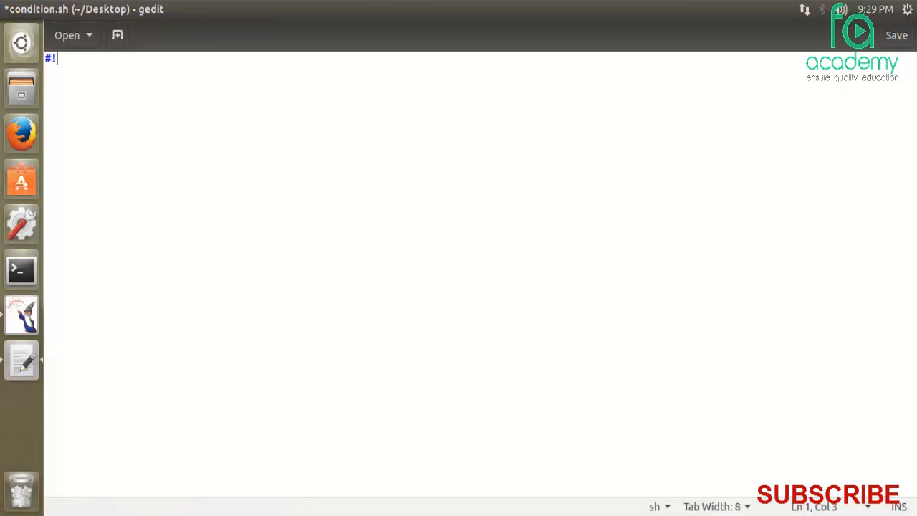
text(/bin/sh)
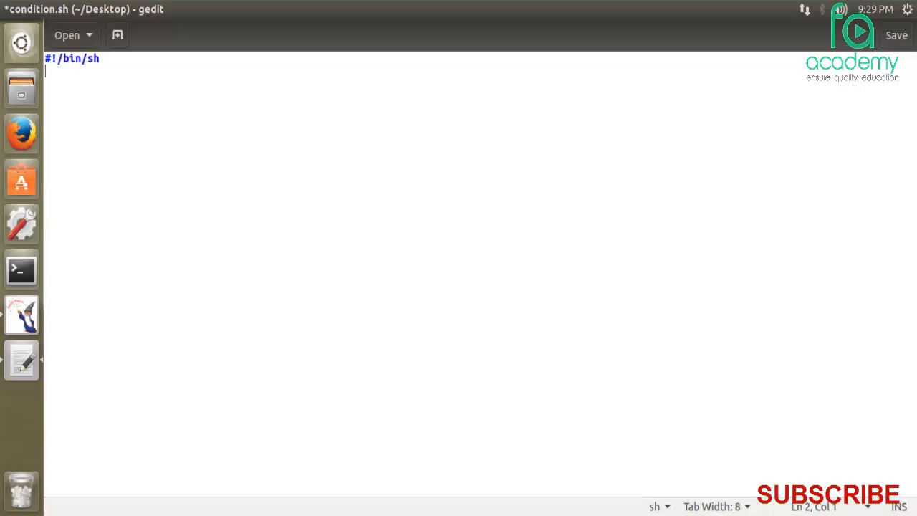
key(Return)
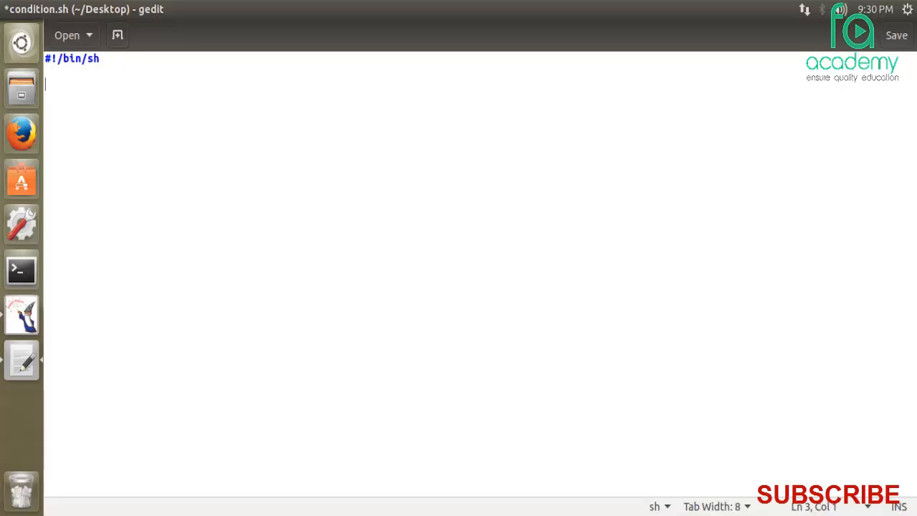
Add the echo "Enter a number" prompt and a read x line
text(echo)
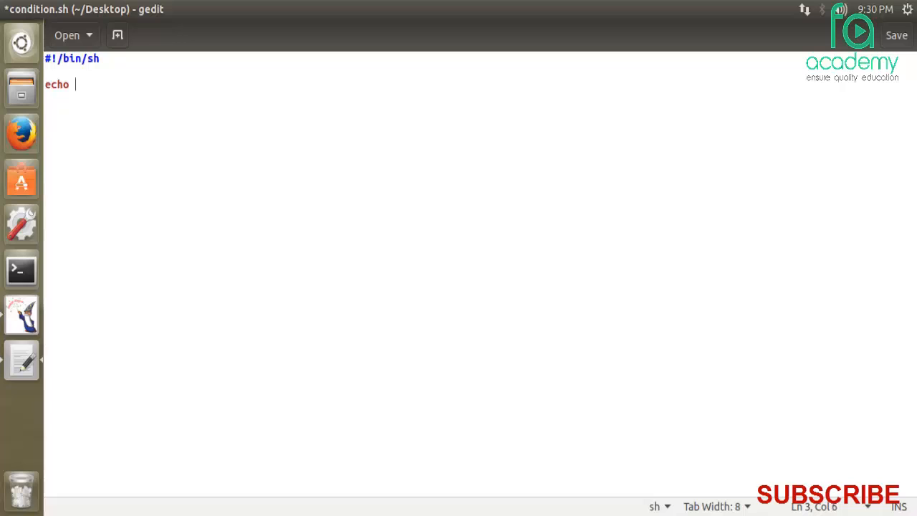
text(")
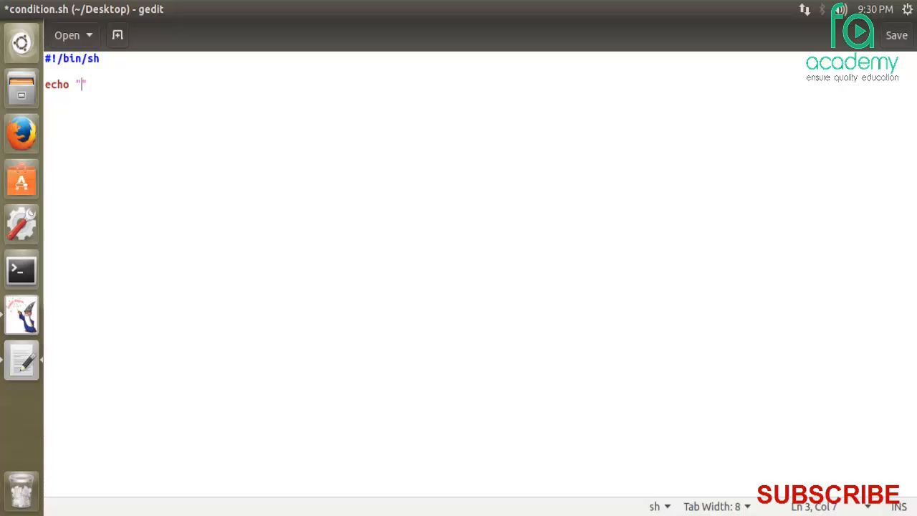
text(Enter a)
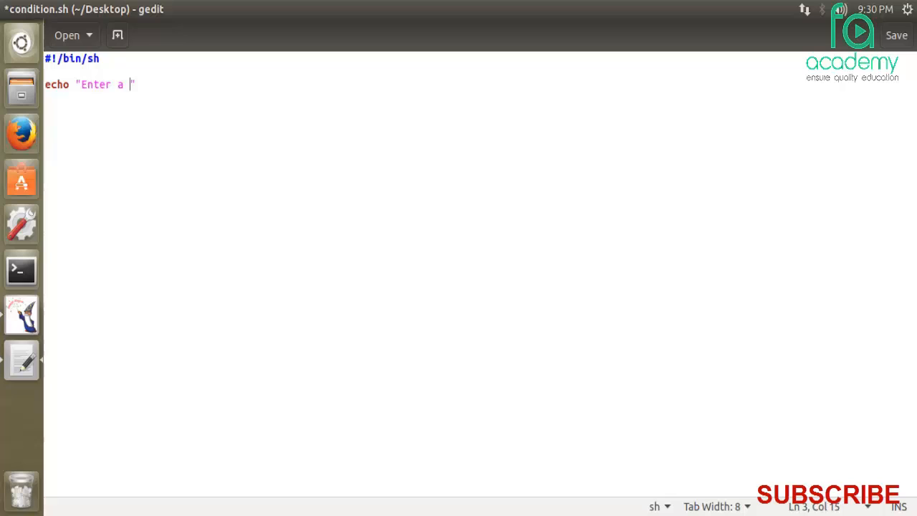
text(number)
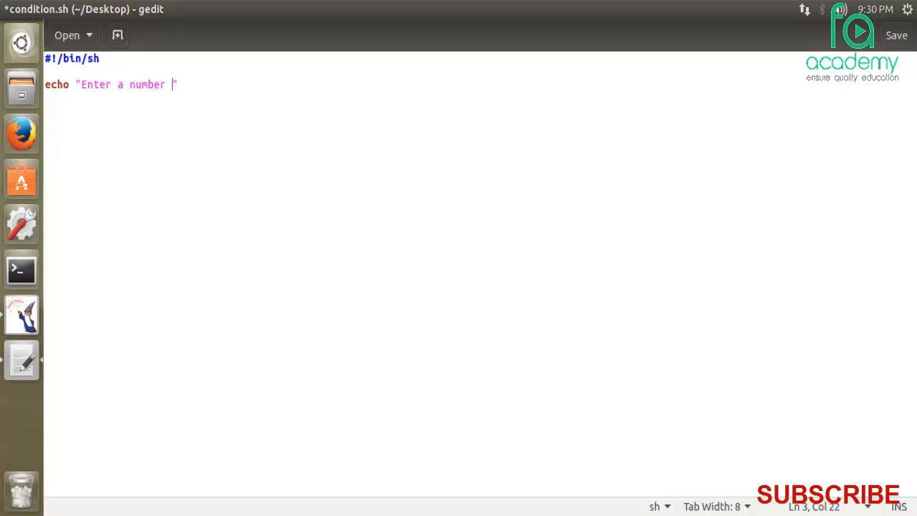
key(Return)
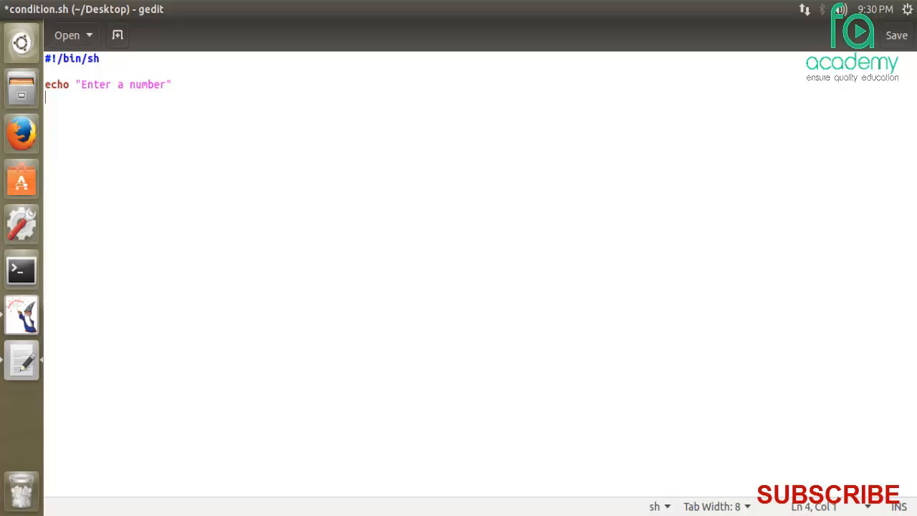
text(read)
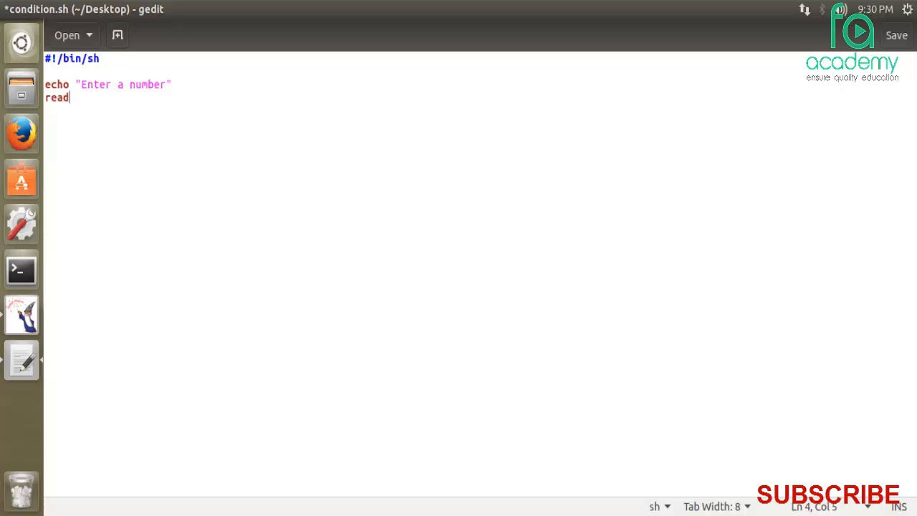
text(x)
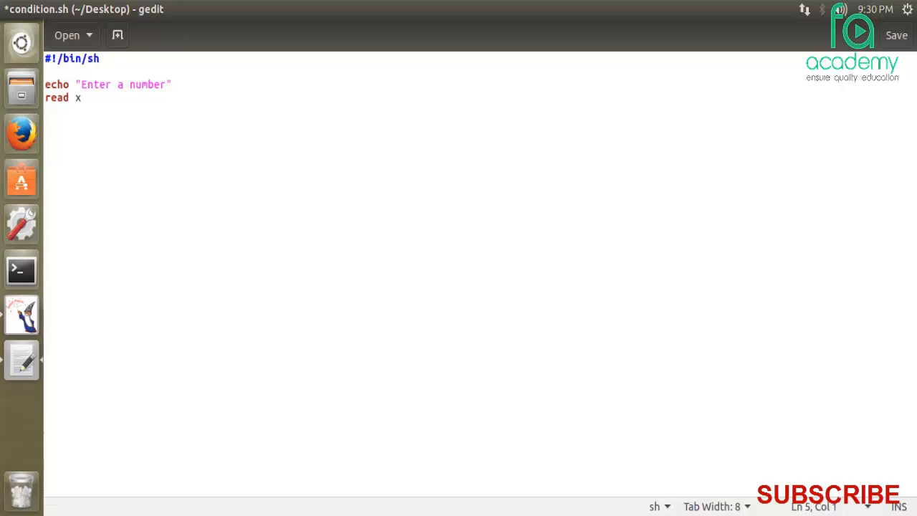
Begin the condition if test $x -eq 1
text(if te)
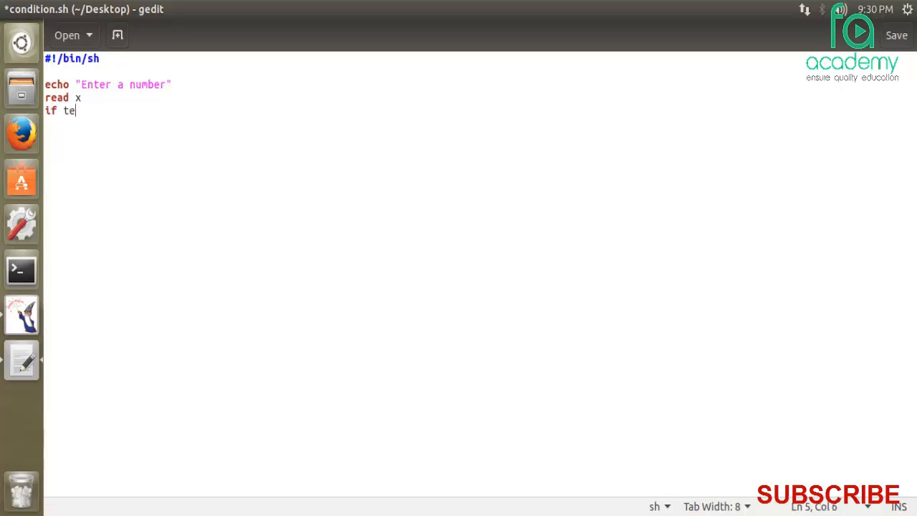
text(st)
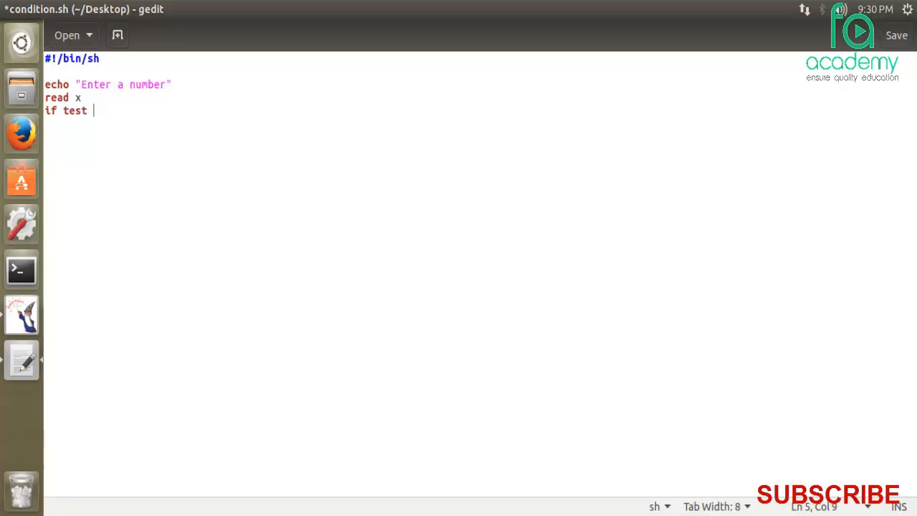
text($x)
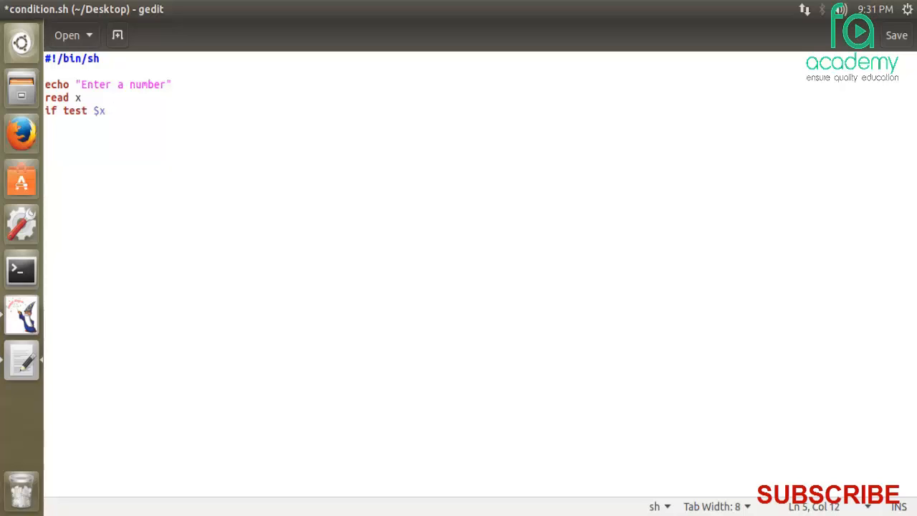
text(-e)
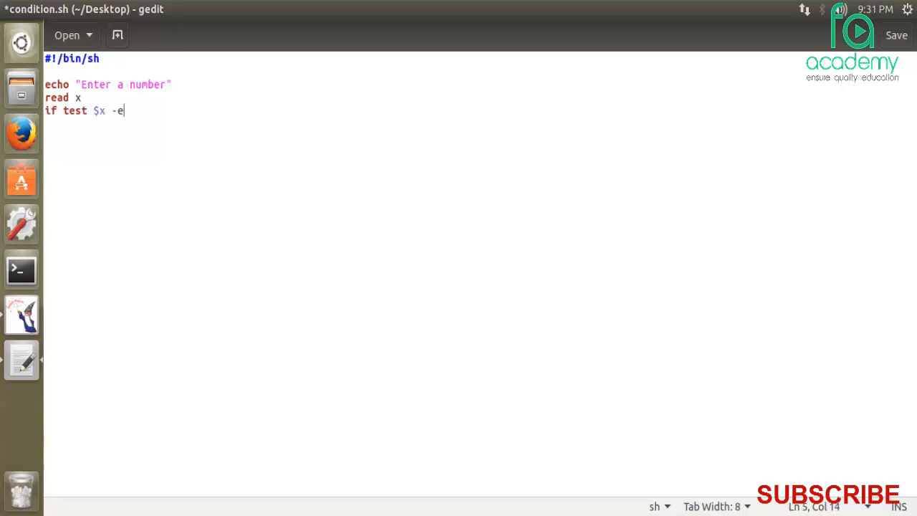
text(q)
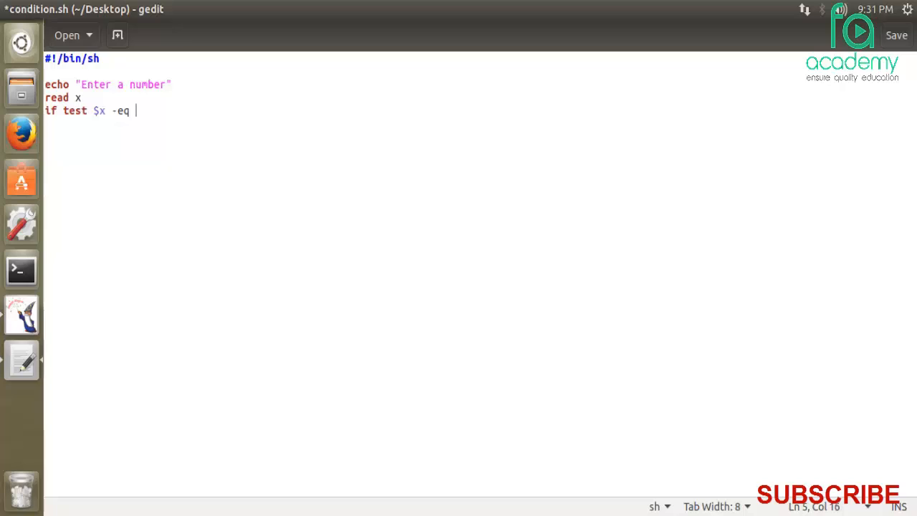
text(1)
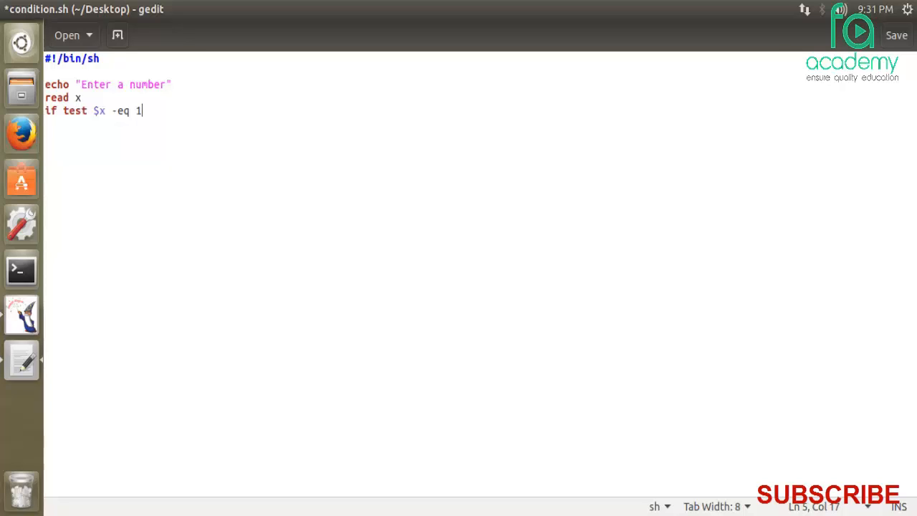
Add the then branch echoing "The number is 1"
key(Return)
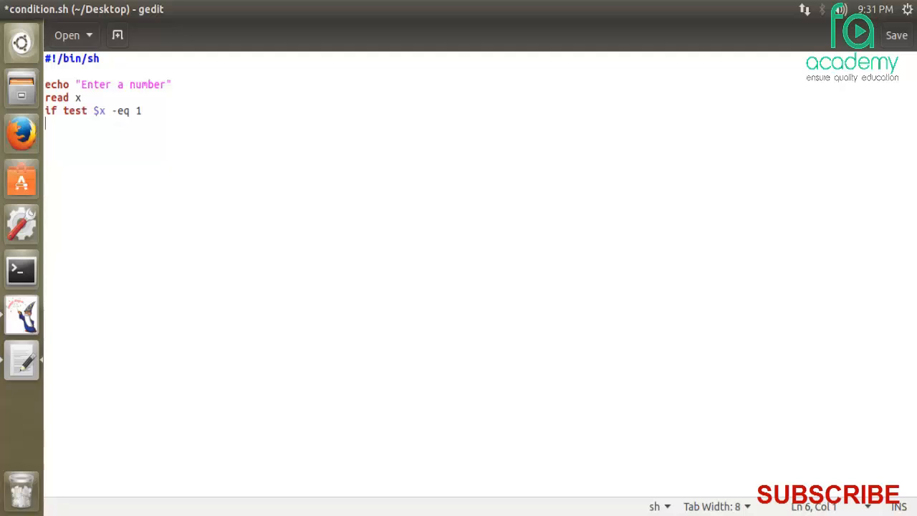
text(then)
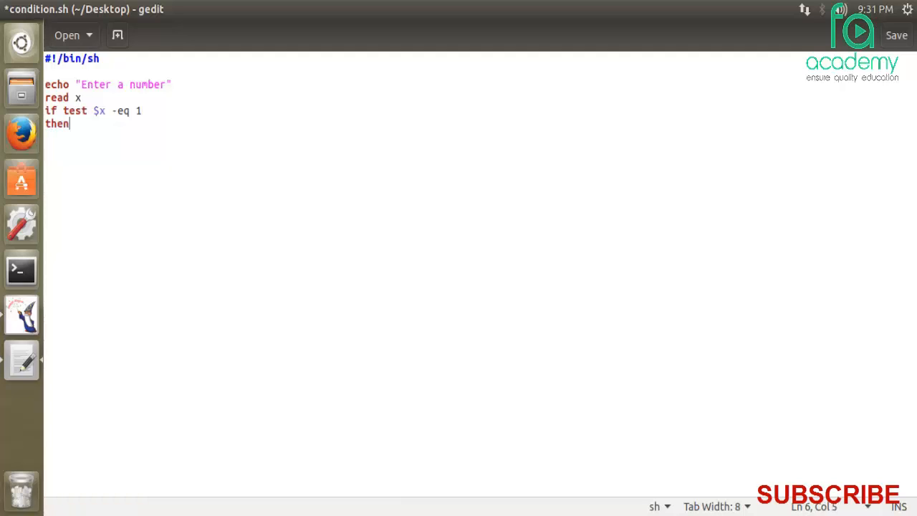
key(Return)
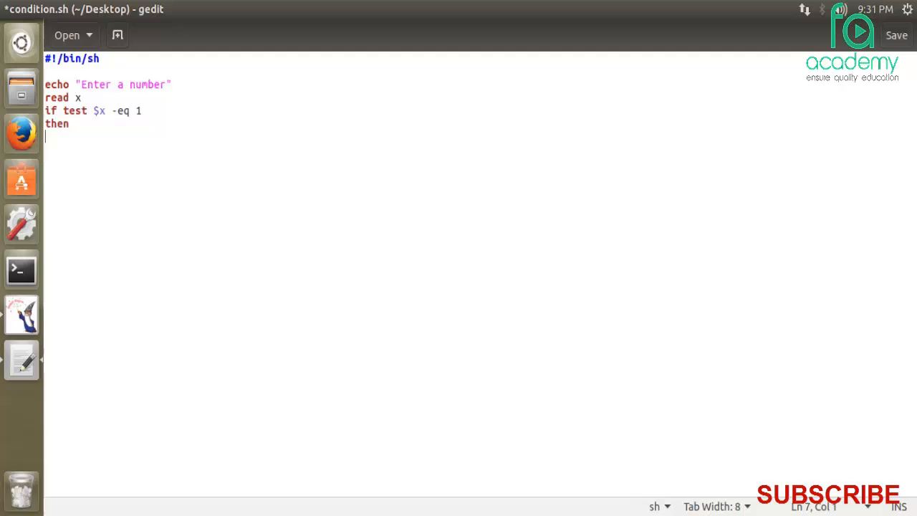
text("")
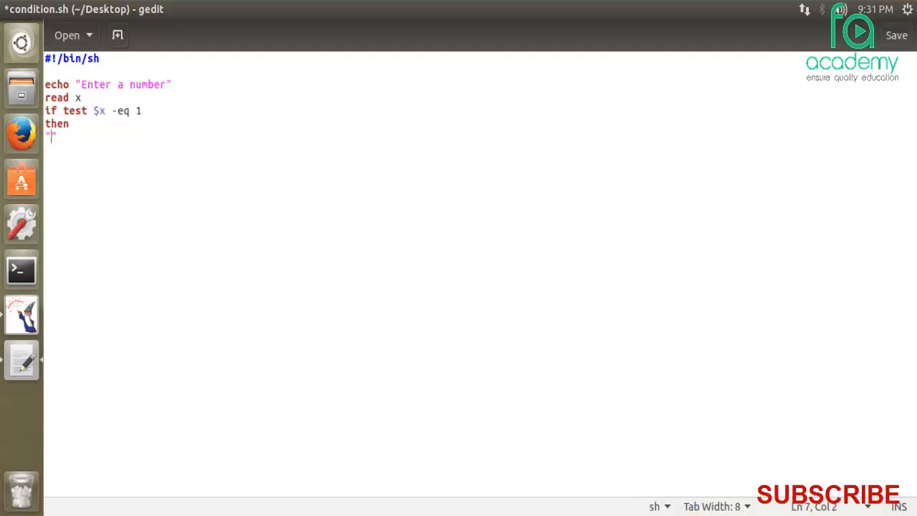
text(ech)
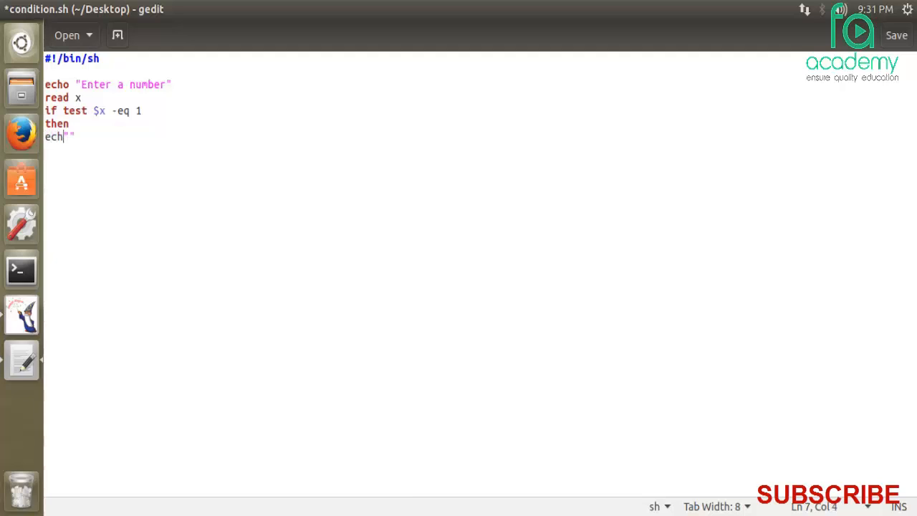
text(o)
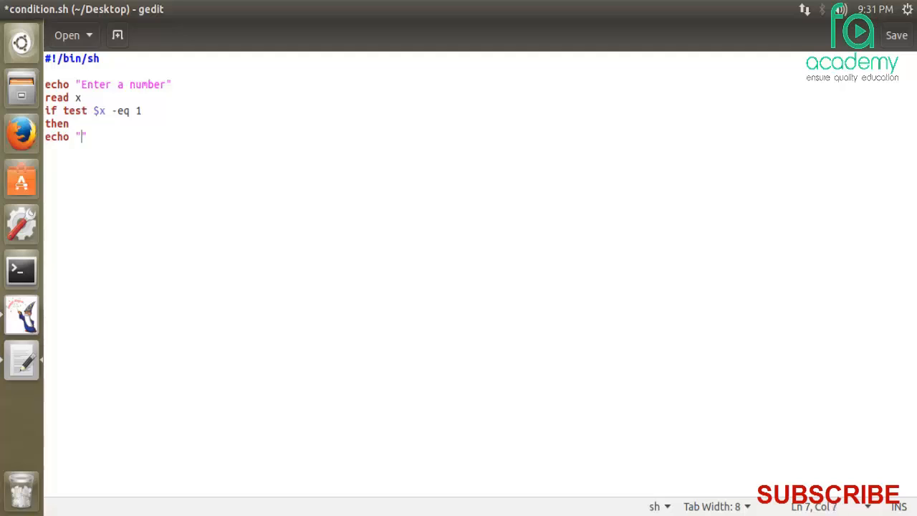
text(T)
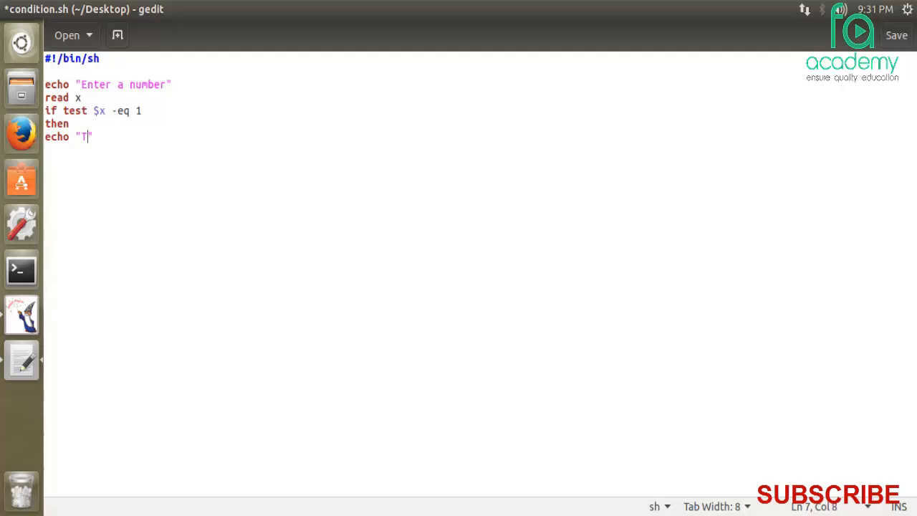
text(he number is)
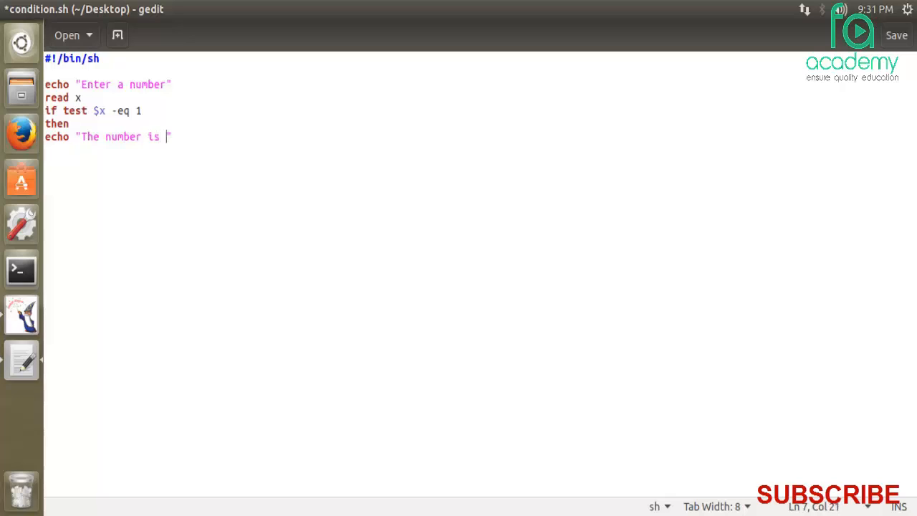
text(1)
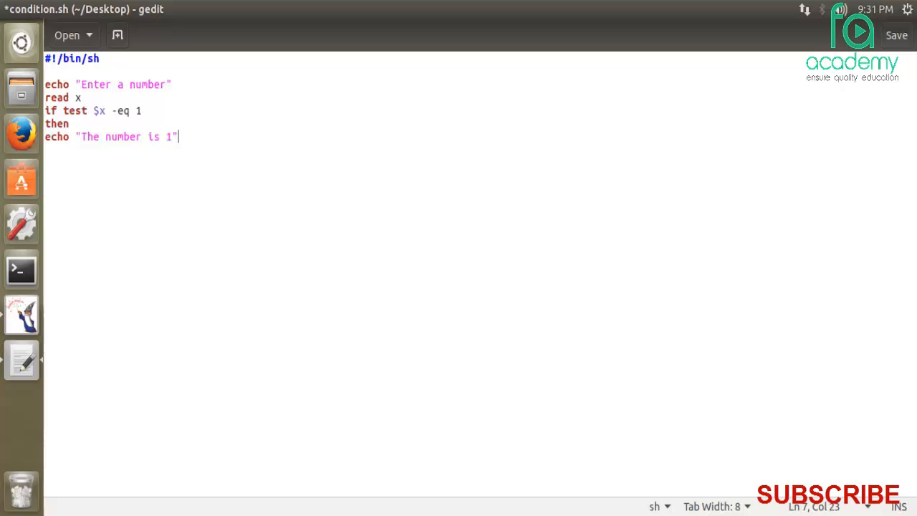
key(Return)
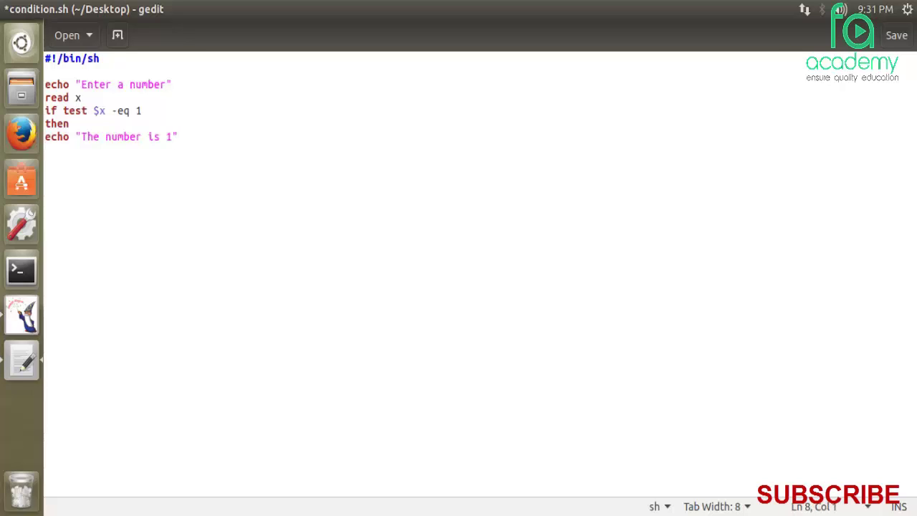
Add the else branch echoing "Number is not 1"
text(ec)
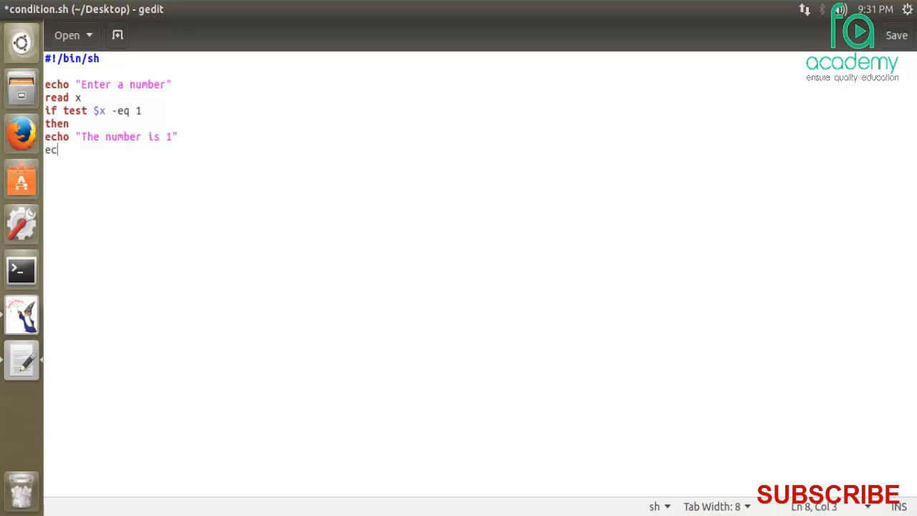
text(le)
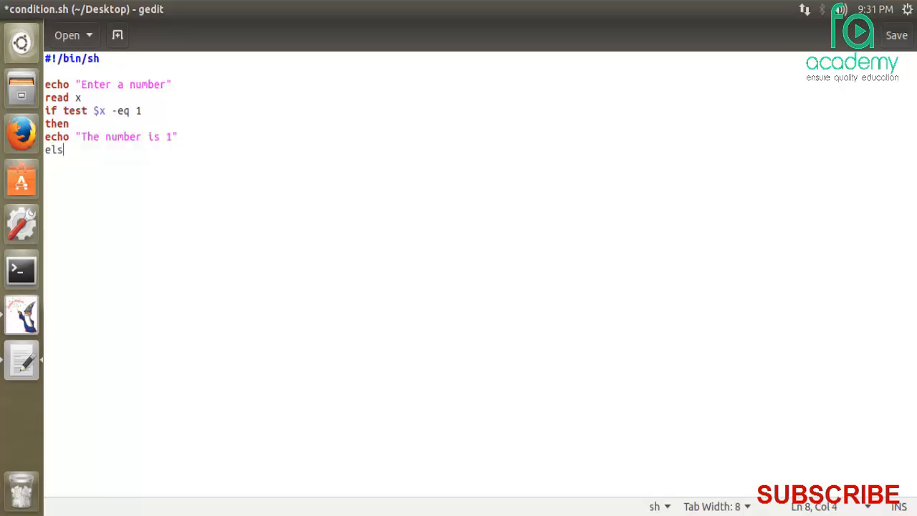
text(e)
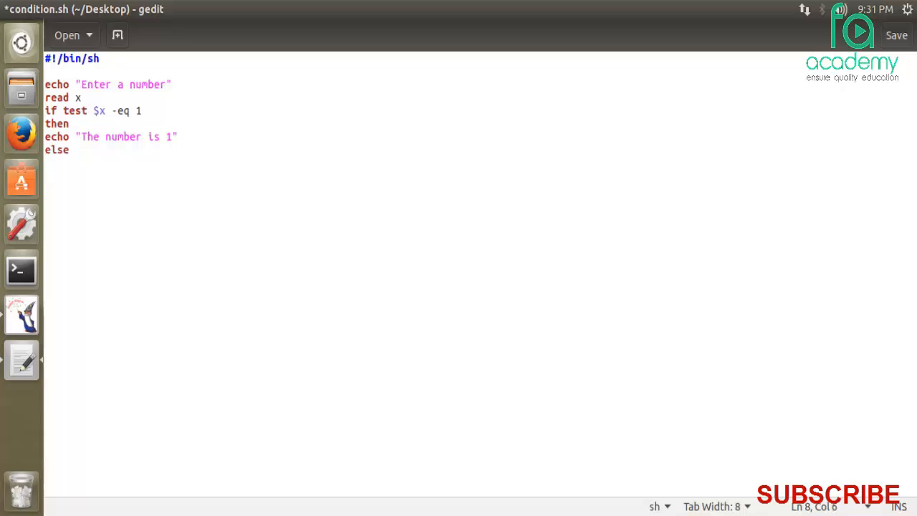
key(Return)
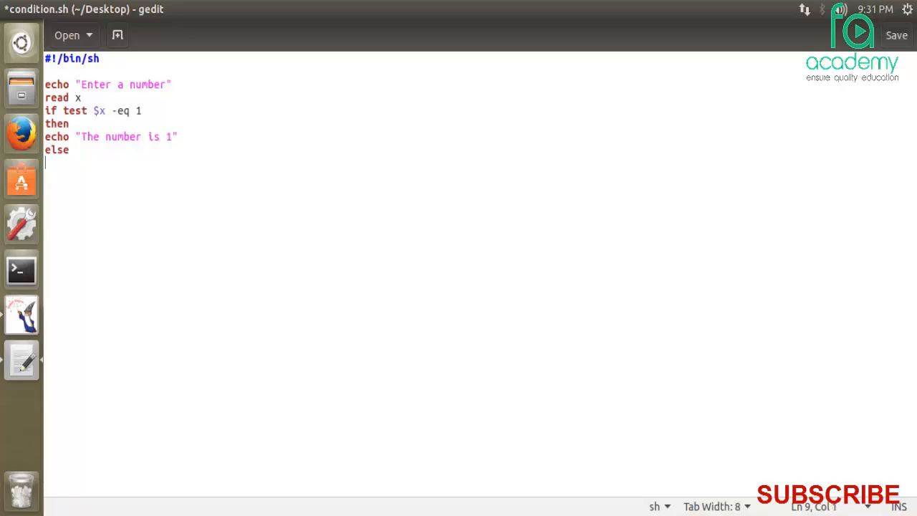
text(echo)
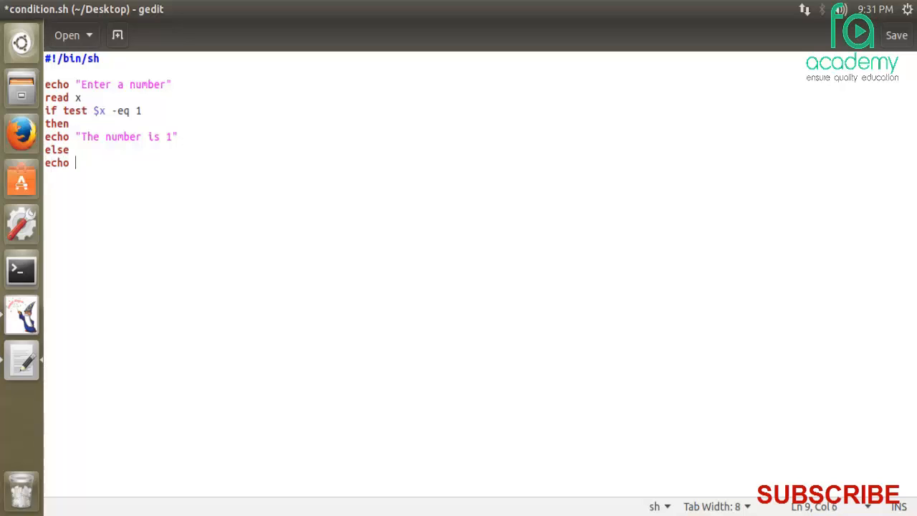
text("Number)
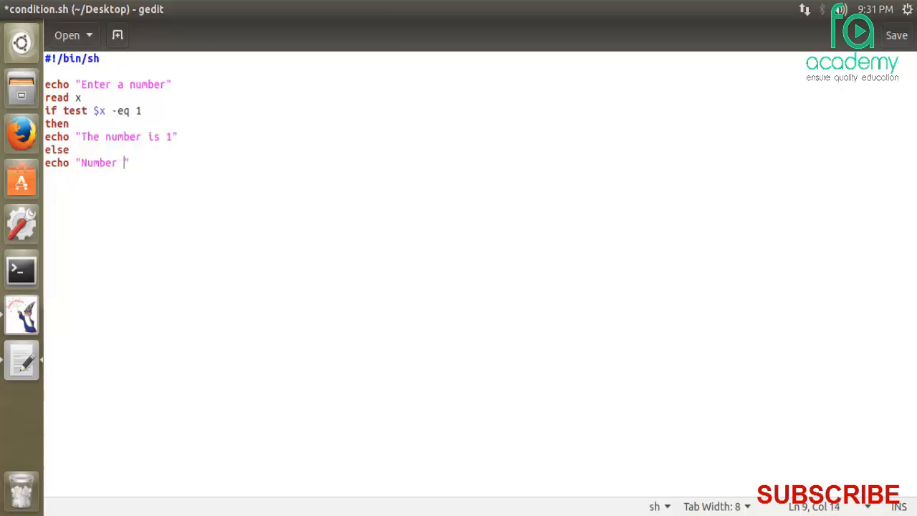
text(is not)
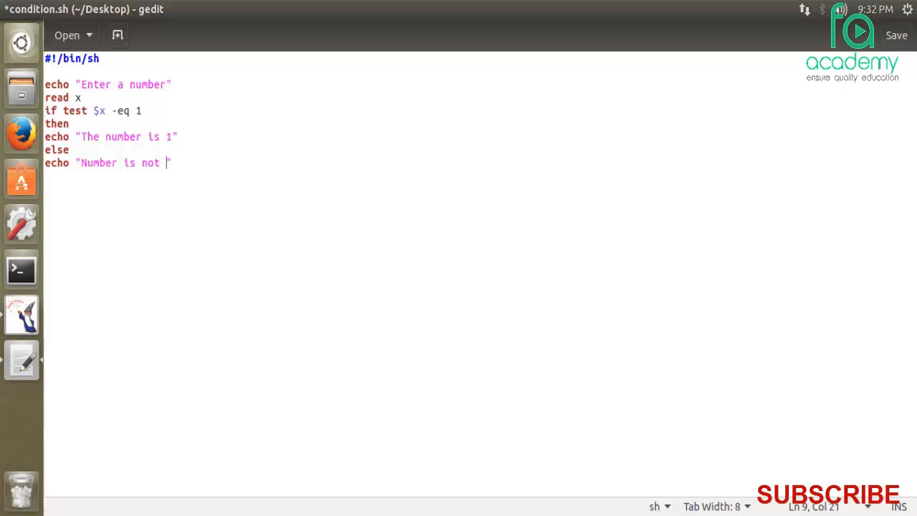
text(1")
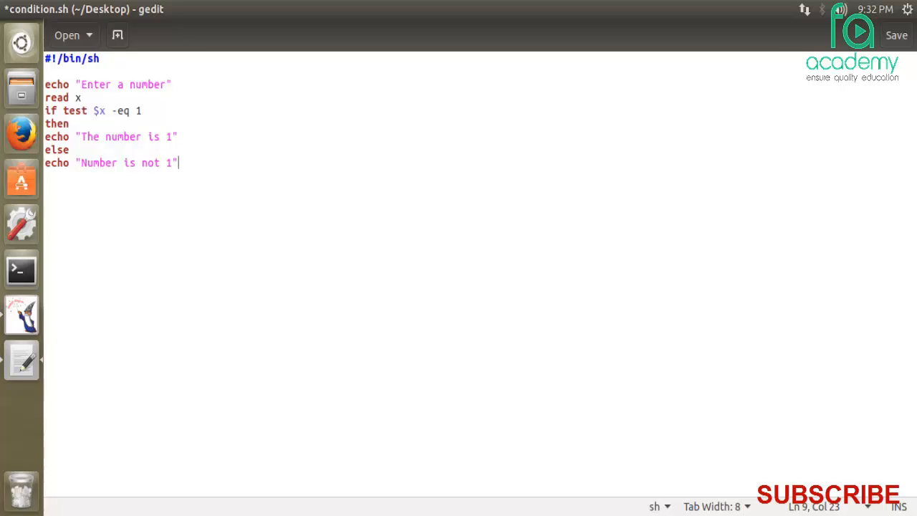
Close the block with fi and save condition.sh
text(f)
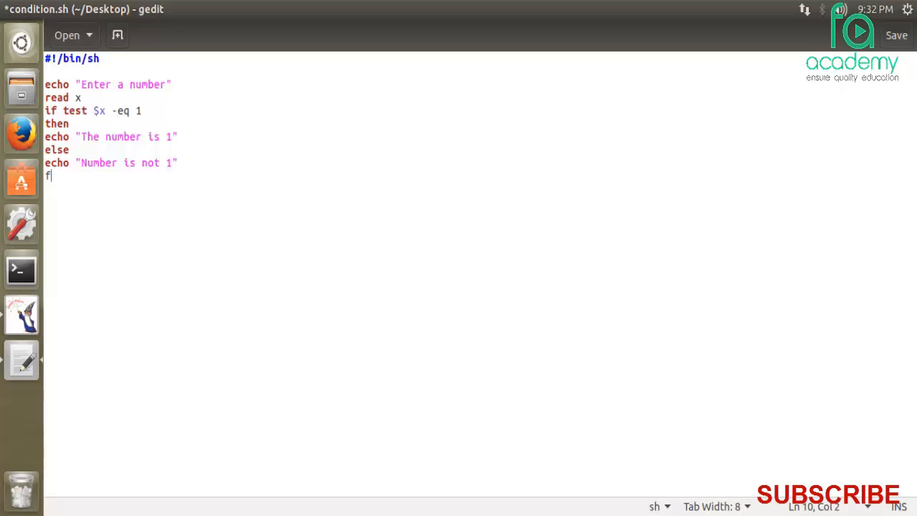
text(i)
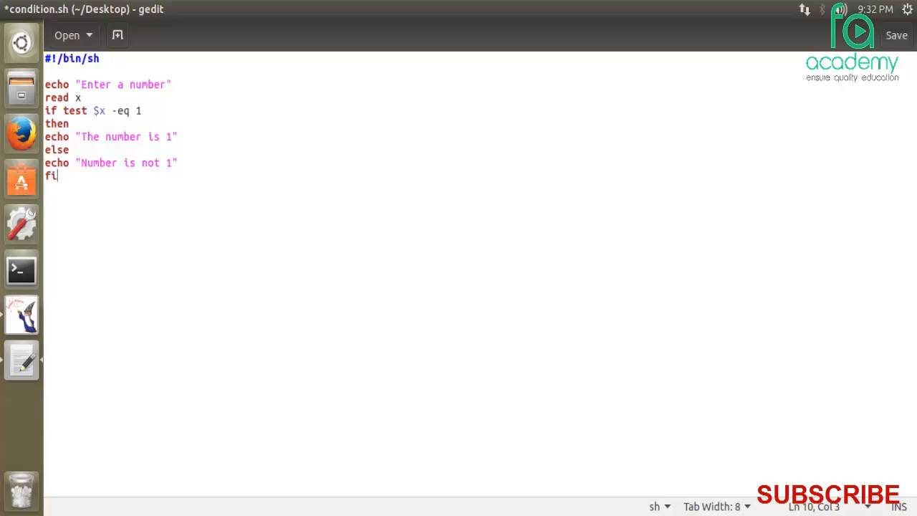
key(ctrl+s)
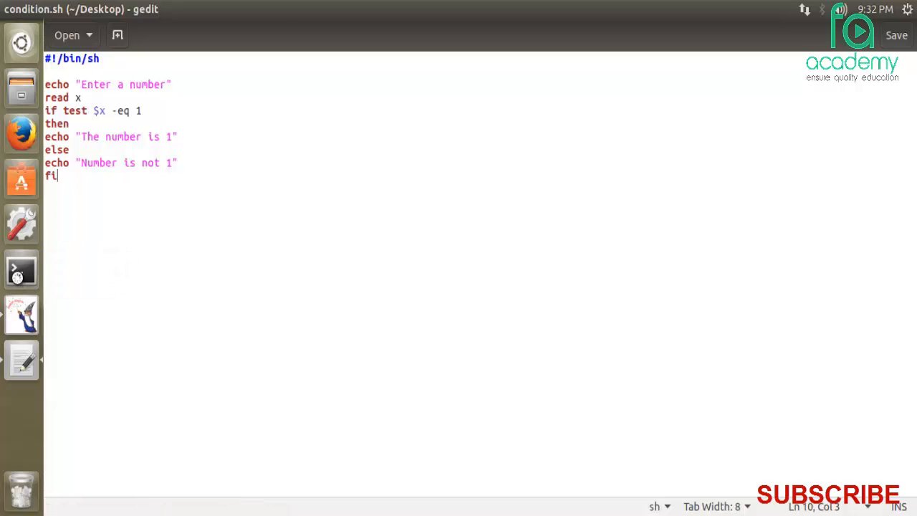
Open Terminal, change to Desktop, and run bash condition.sh
click(21, 271)
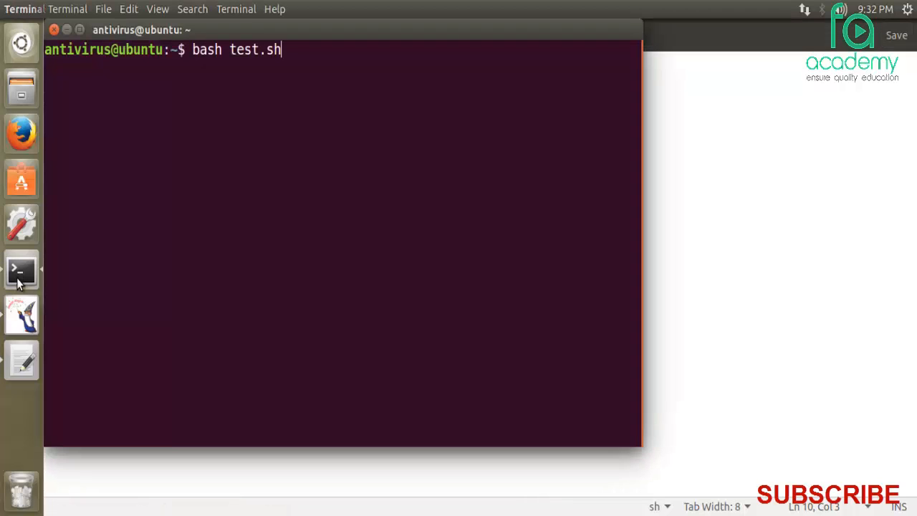
key(Return)
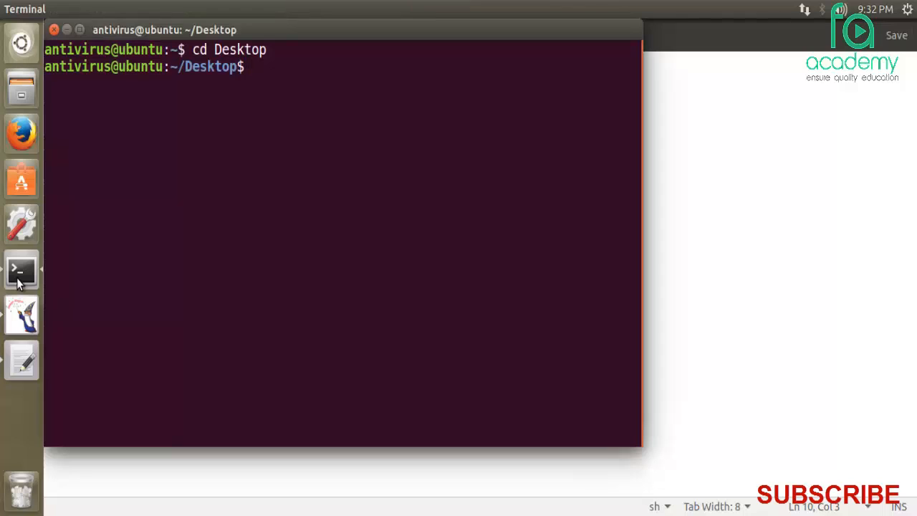
text(bas)
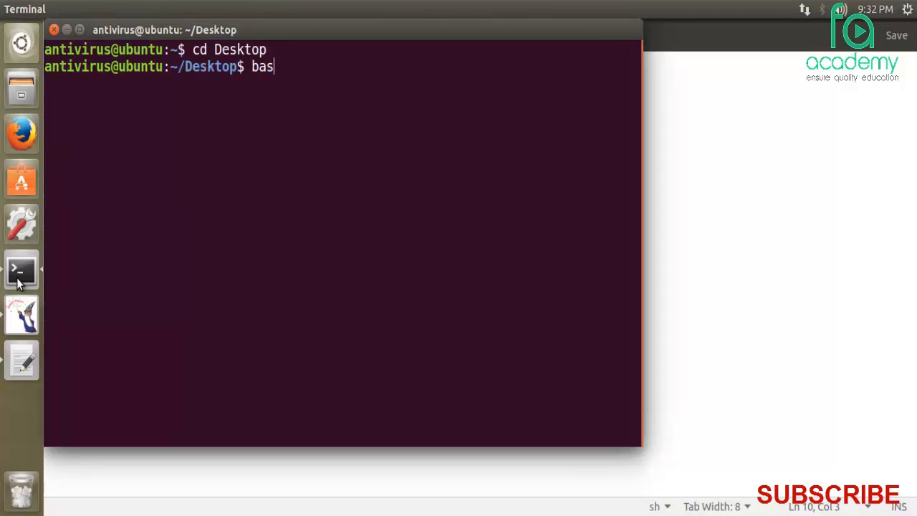
text(h co)
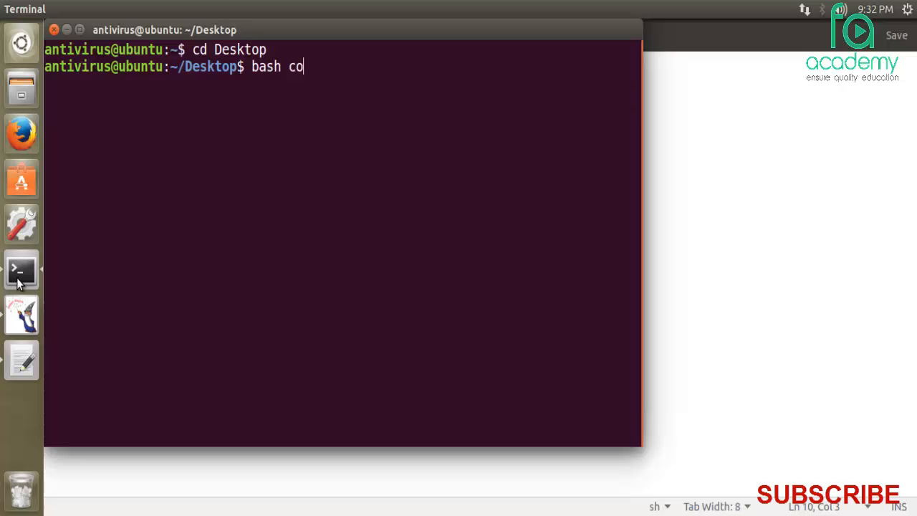
text(ndit)
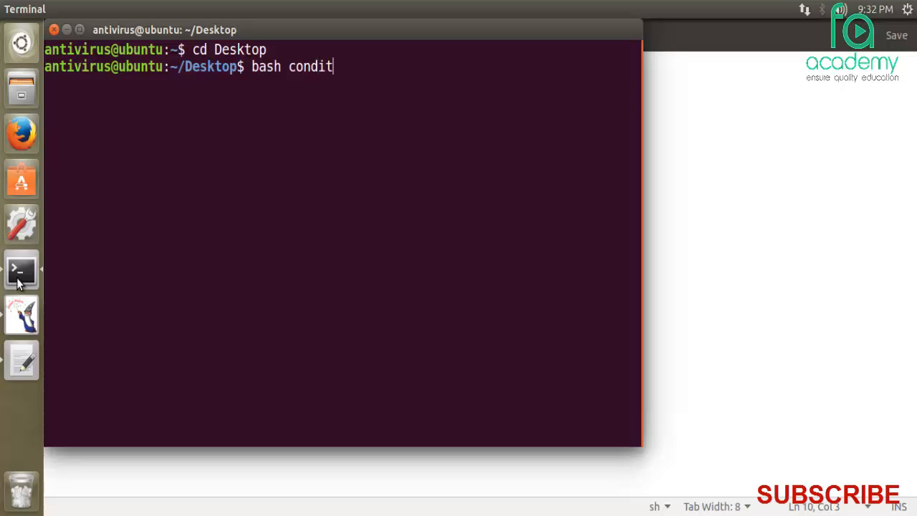
text(io)
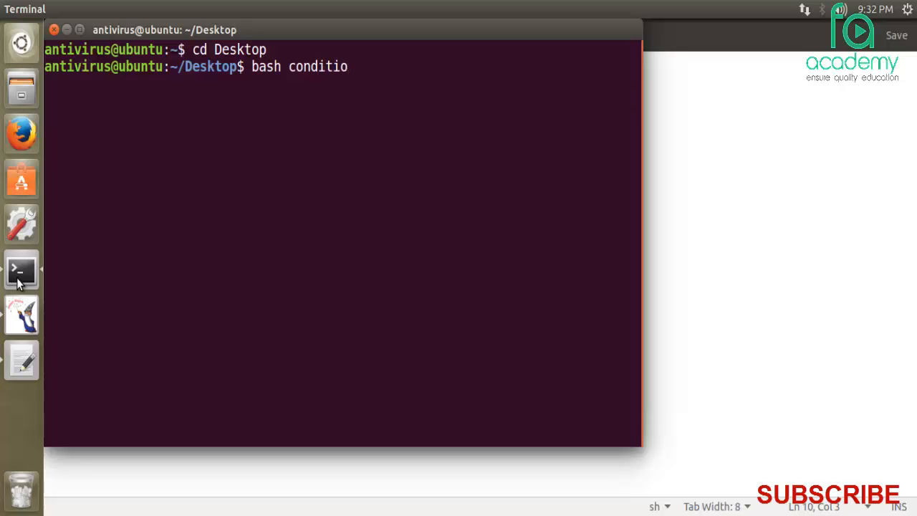
text(n.sh)
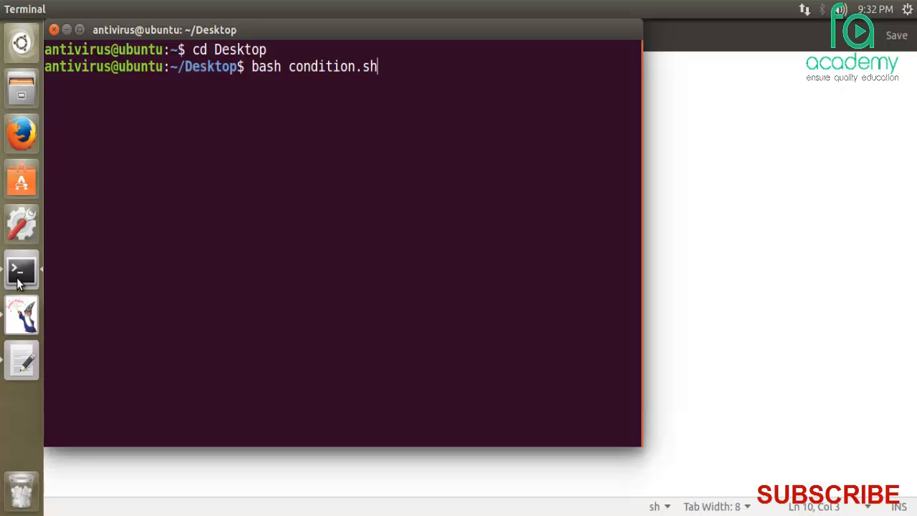
key(Return)
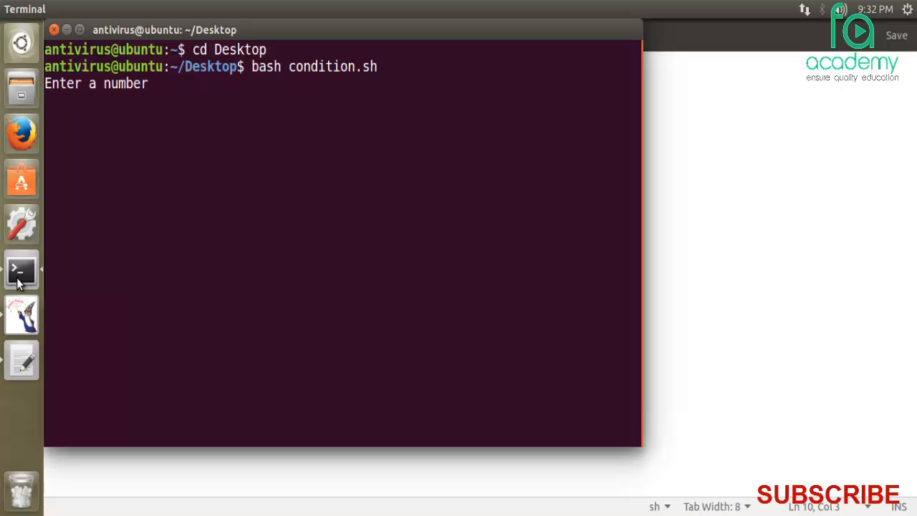
Enter 1, then rerun the script and enter 4 to see both messages
text(1)
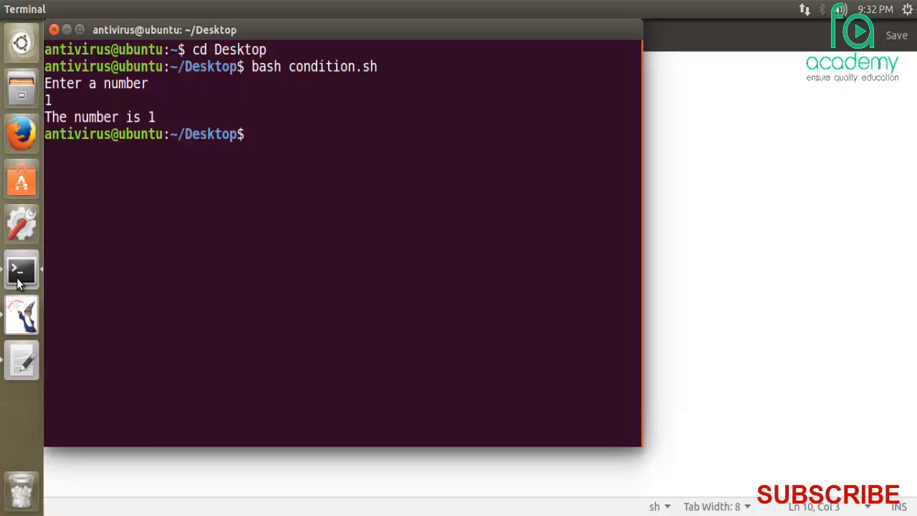
text(bash condition.sh)
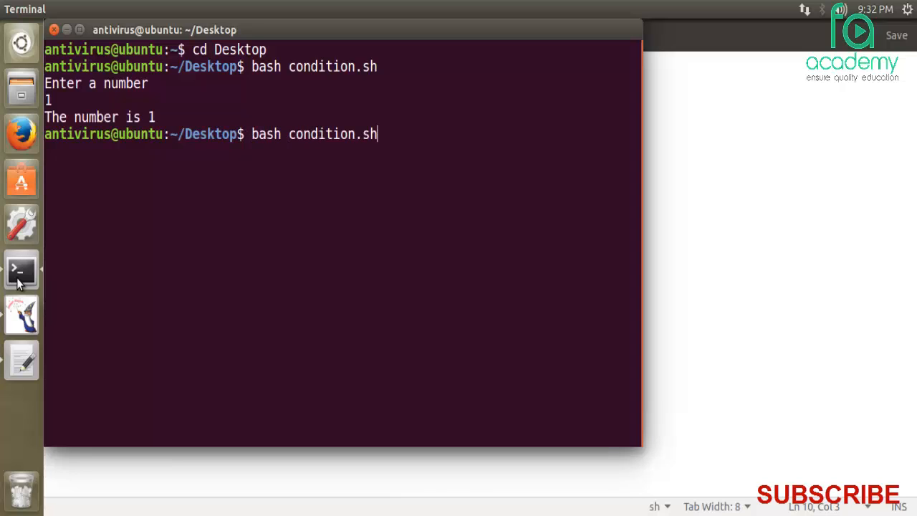
text(4)
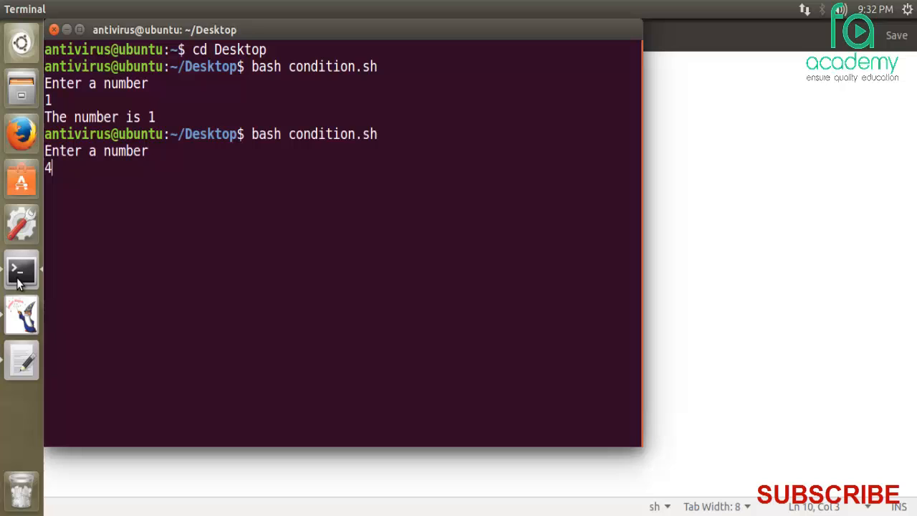
key(Return)
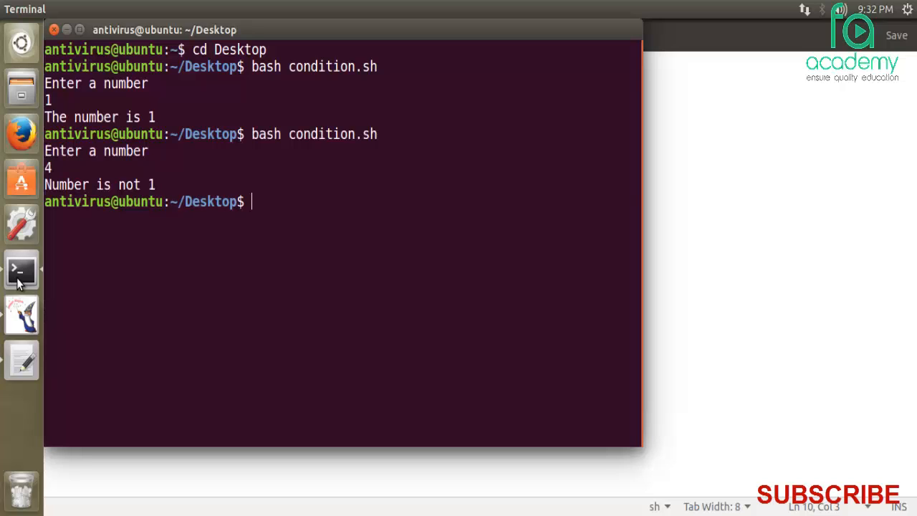
mouse_move(292, 50)
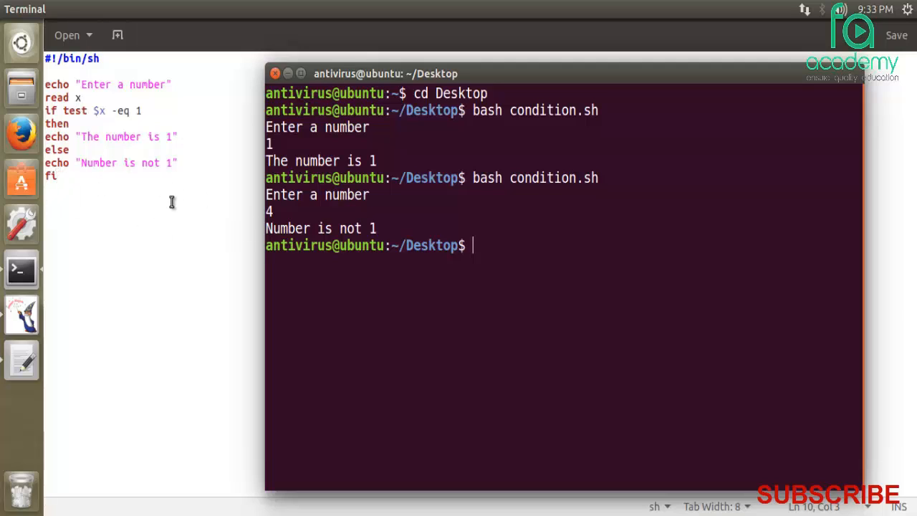
mouse_move(333, 215)
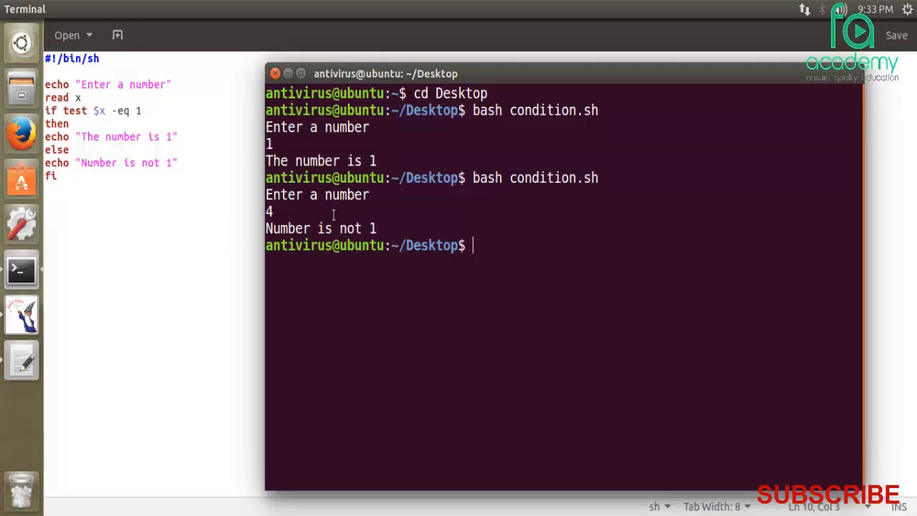
mouse_move(144, 115)
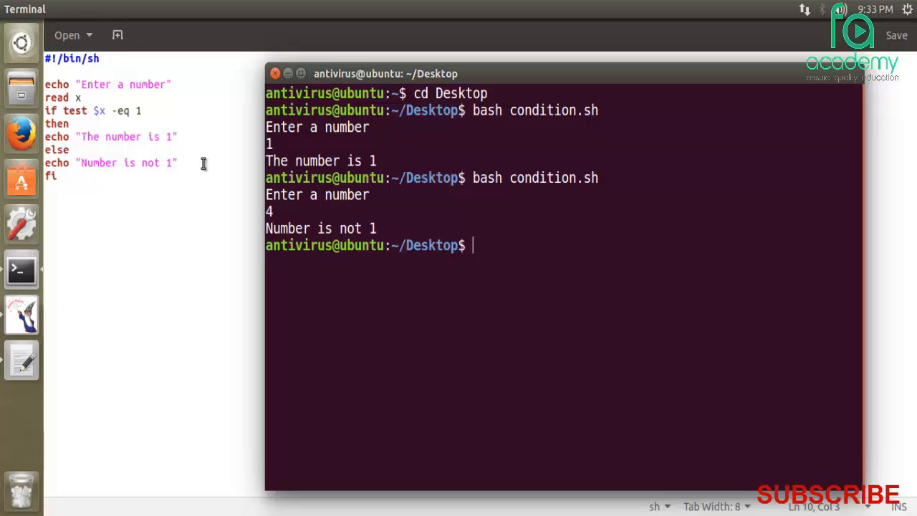
mouse_move(274, 73)
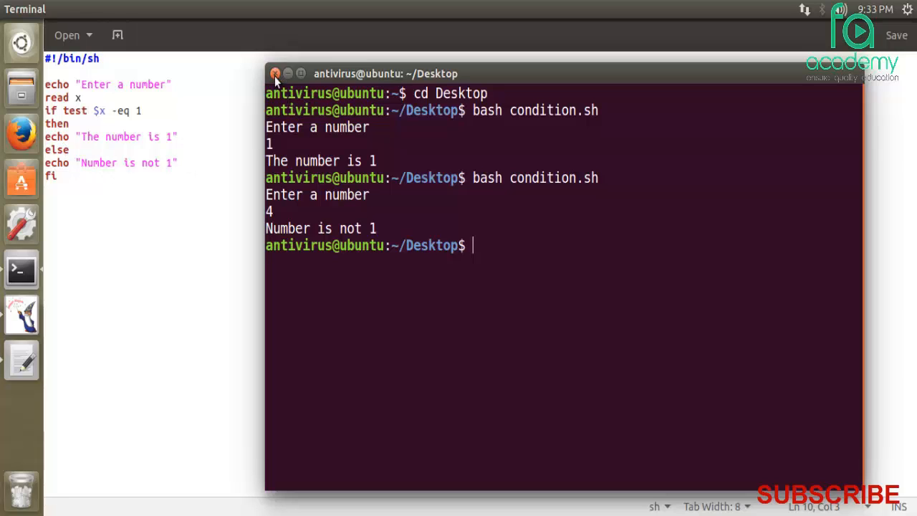
Close the terminal and delete the entire old if-else block from condition.sh
click(275, 74)
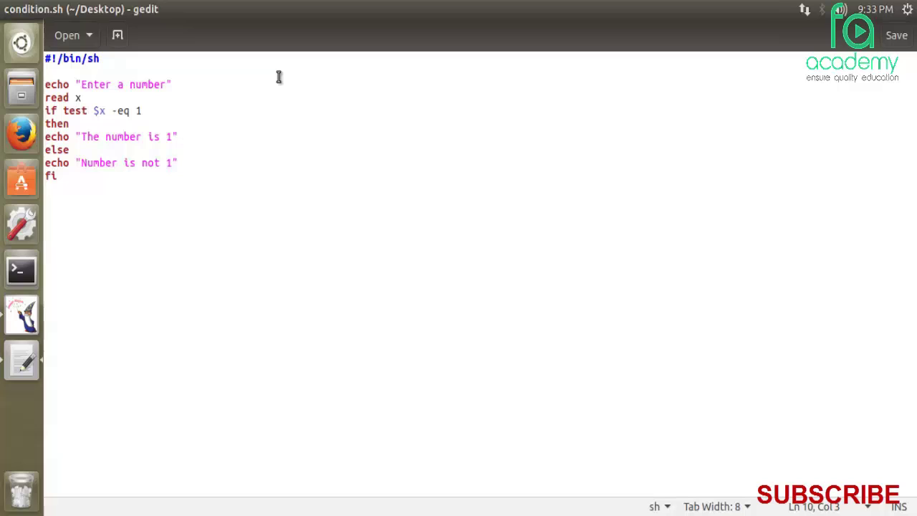
click(57, 176)
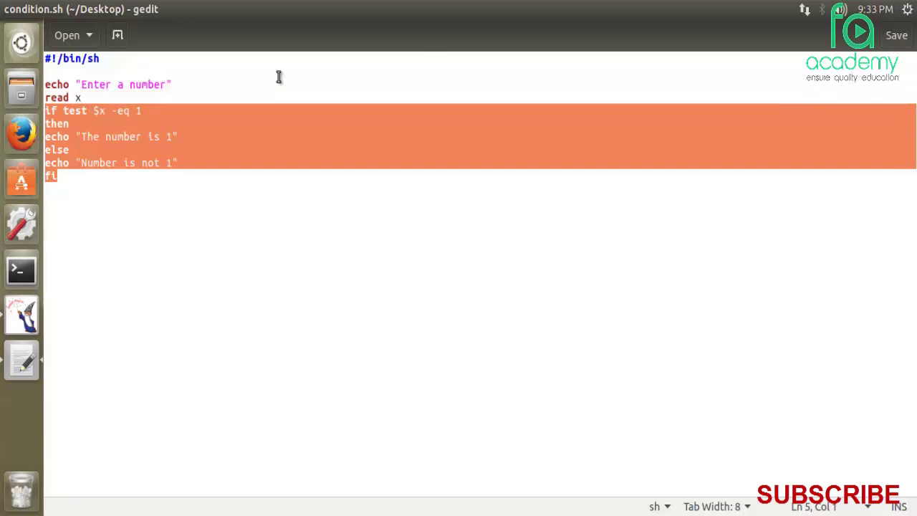
key(Delete)
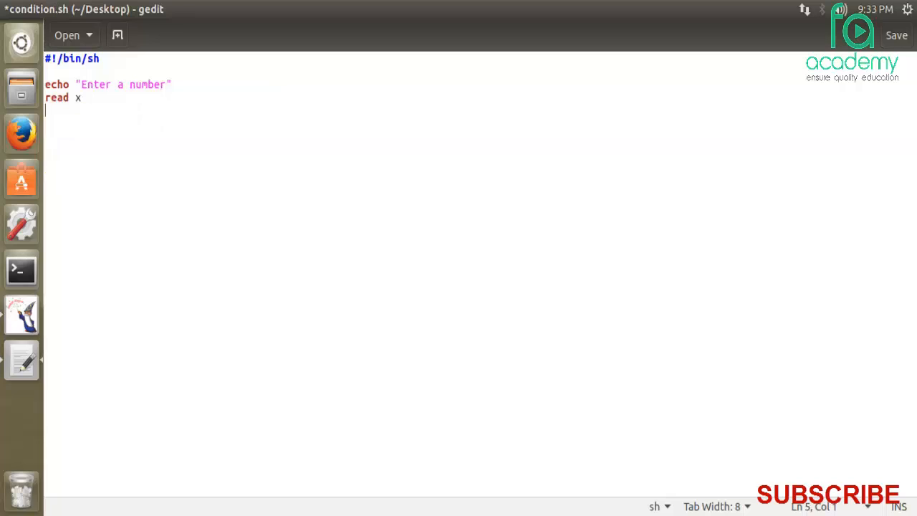
click(165, 85)
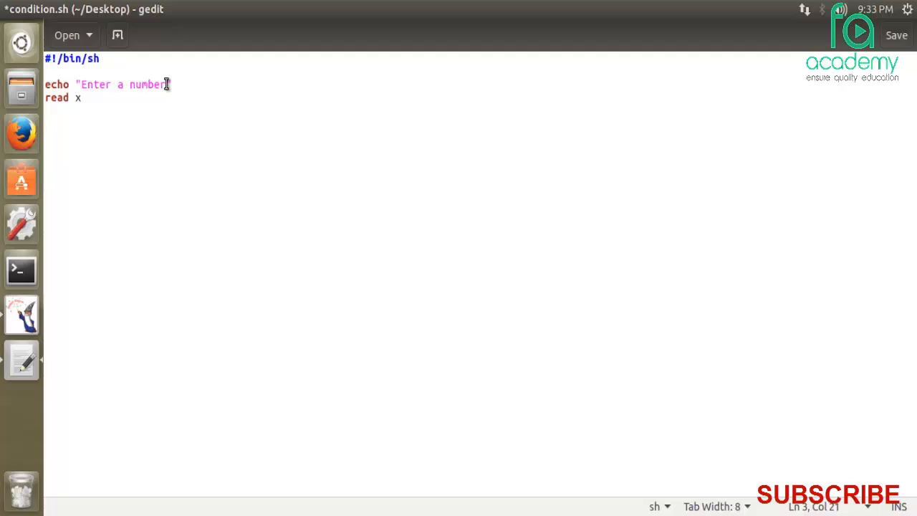
Extend the prompt to "Enter a number for checking even or odd" and add a line after read x
text(for)
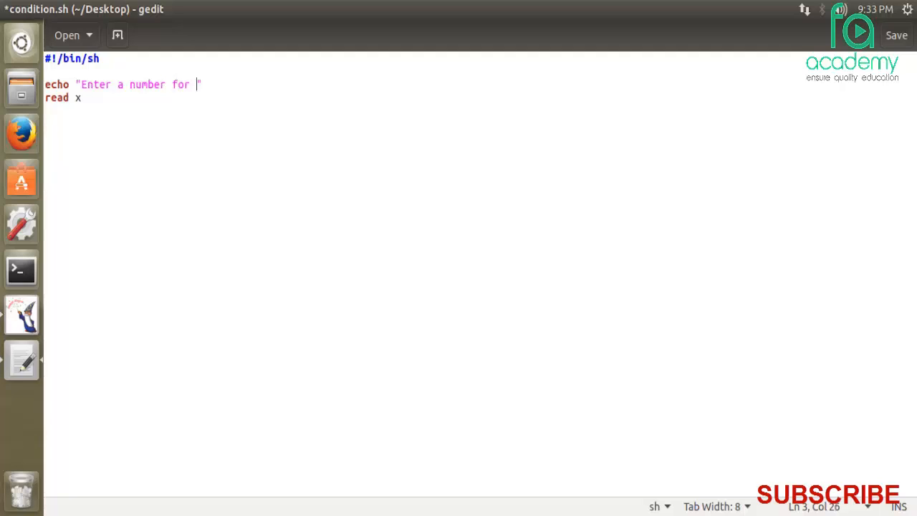
text(checking even)
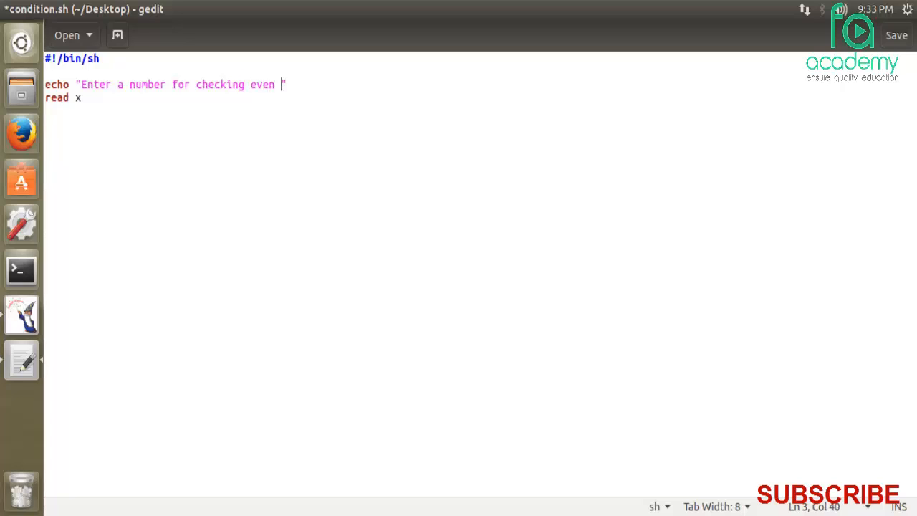
text(or odd)
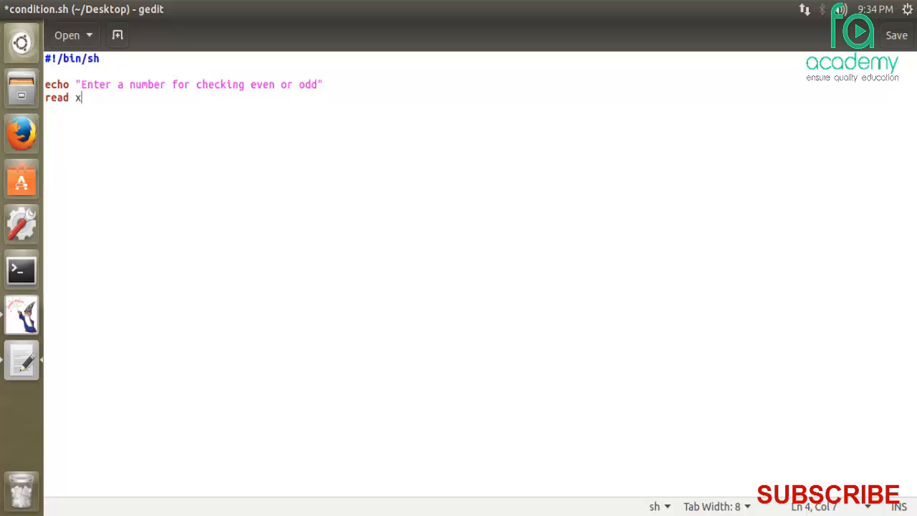
key(Return)
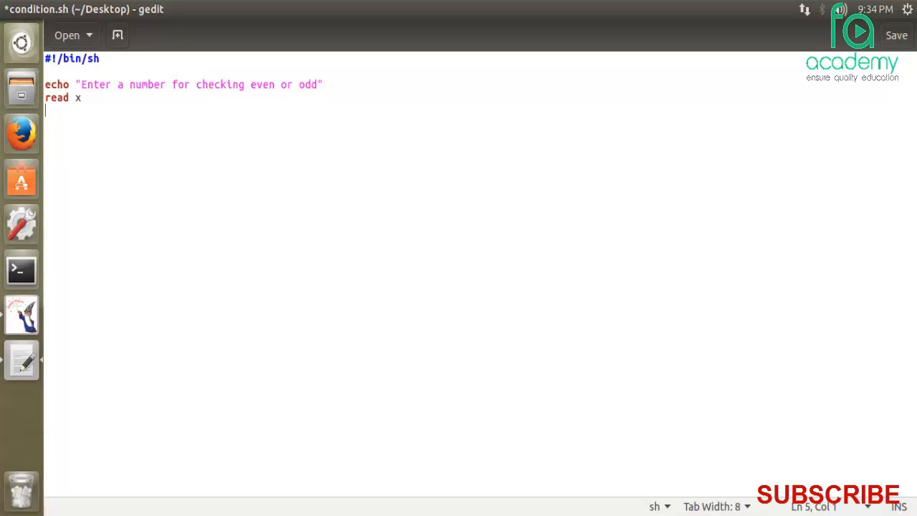
Type the line a=$(expr "$x" % "2") to store x modulo 2
text(a=)
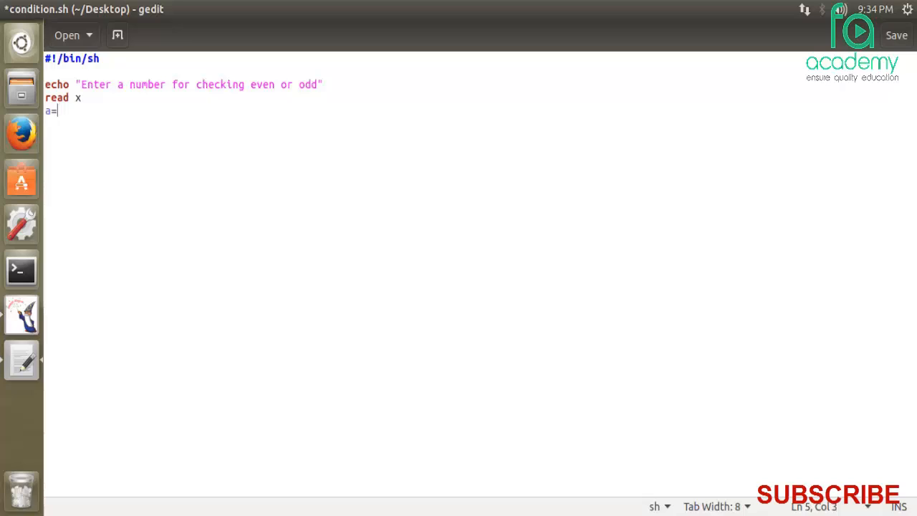
text($)
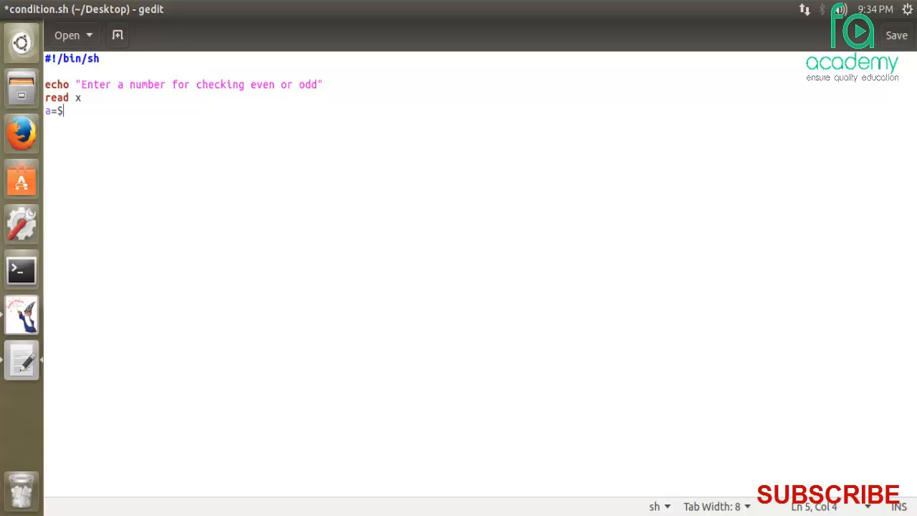
text(()
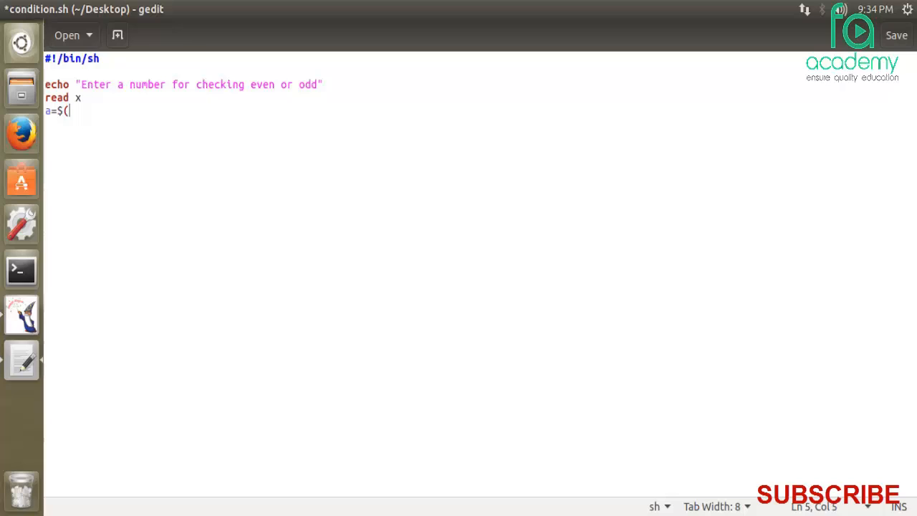
text())
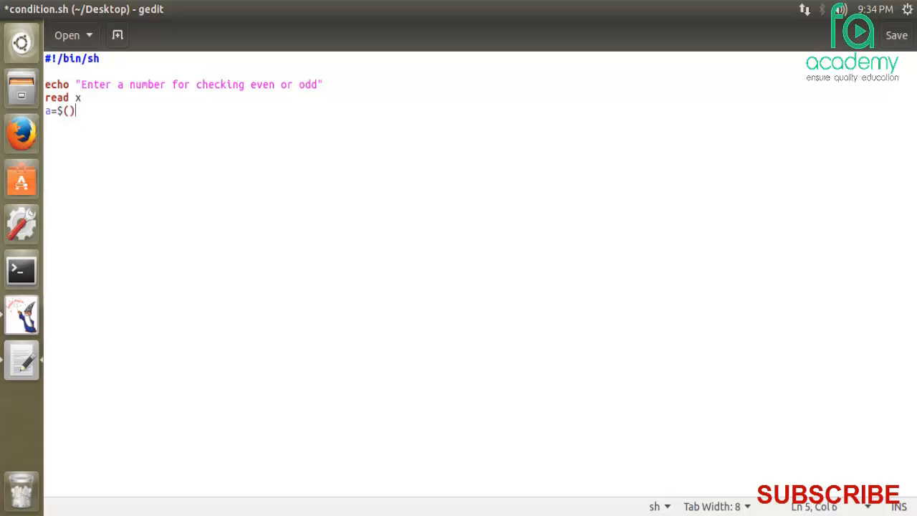
text(e)
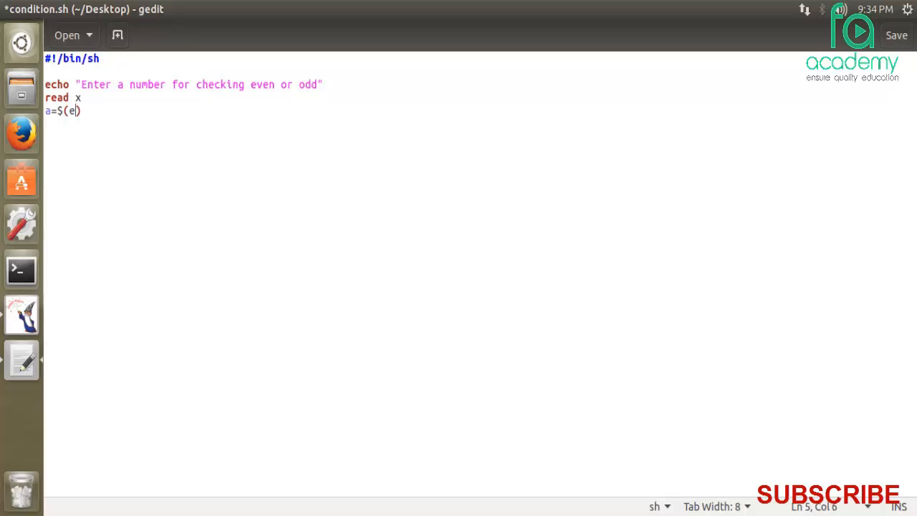
text(xpr)
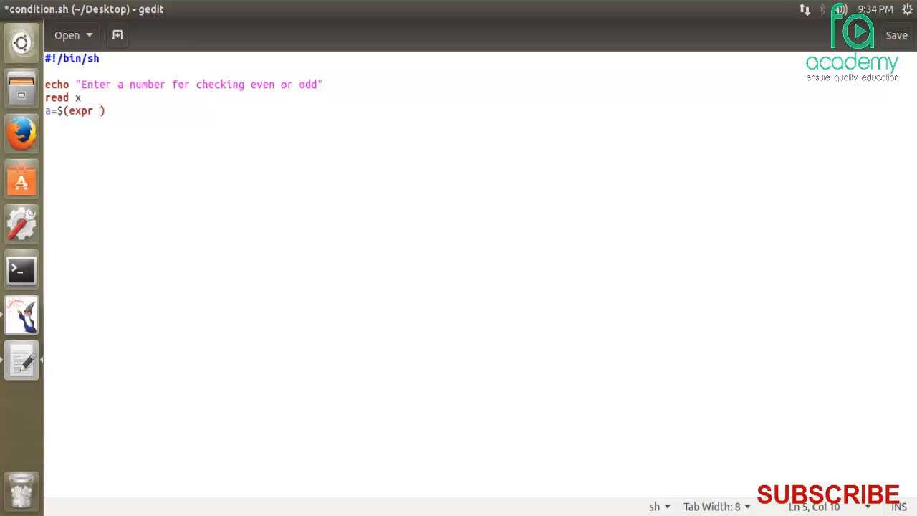
text("")
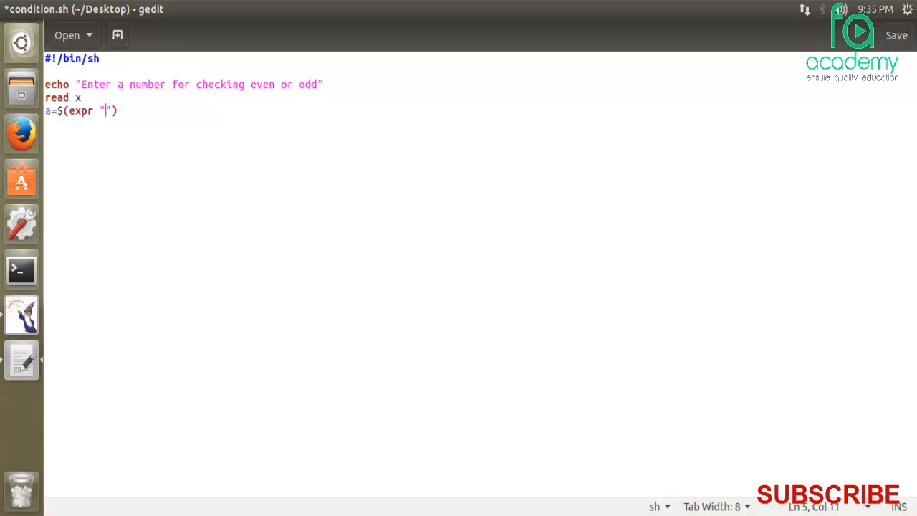
text($x)
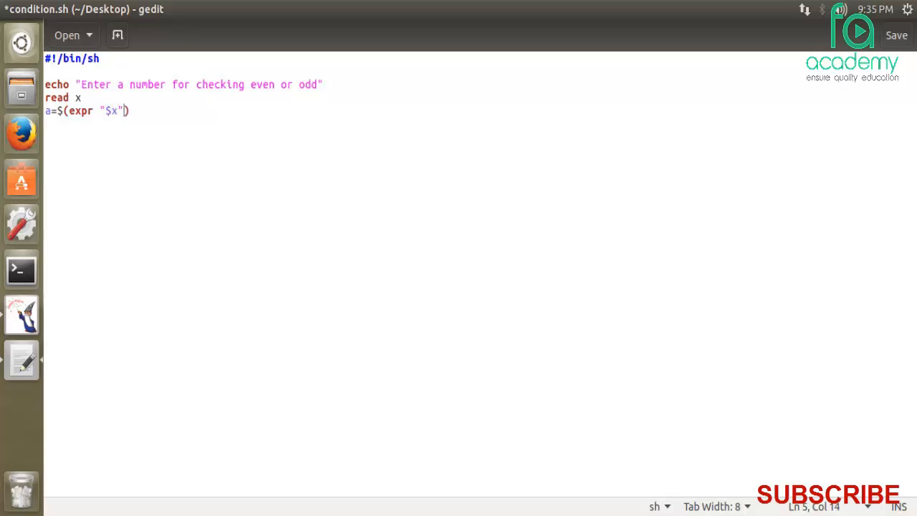
text(%)
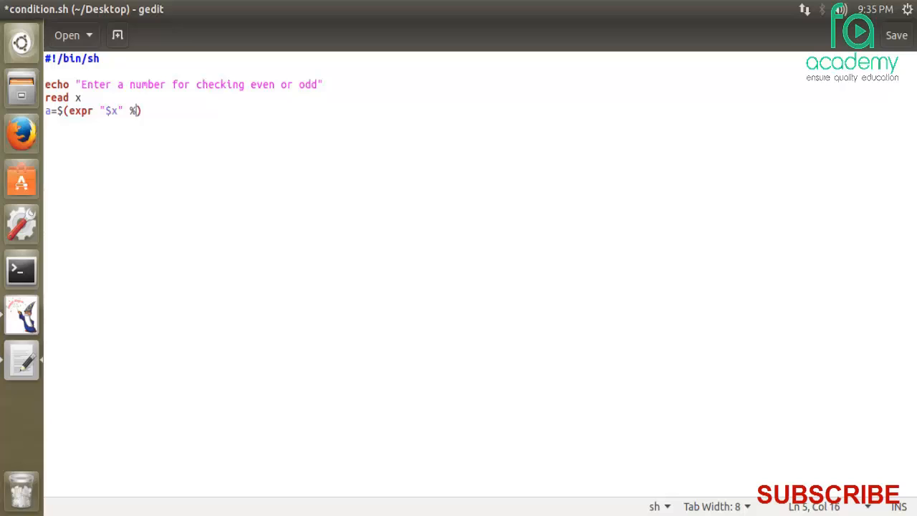
text())
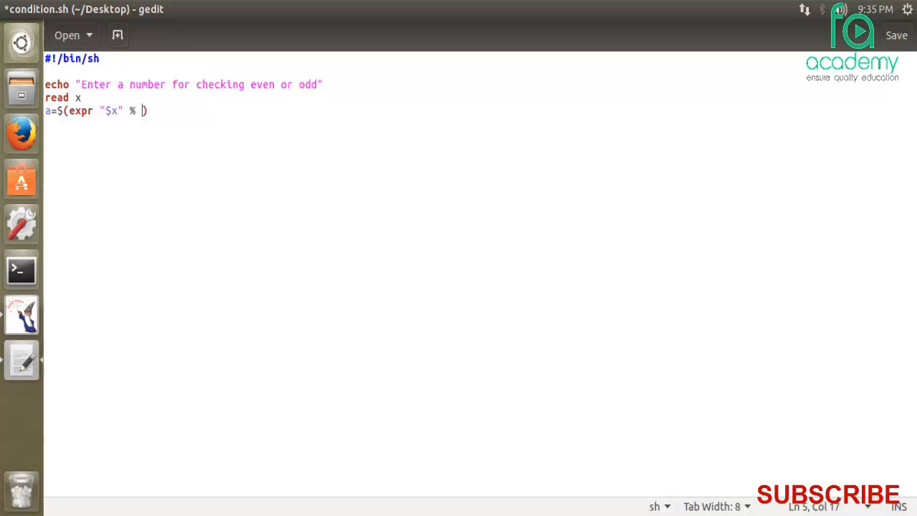
text(")
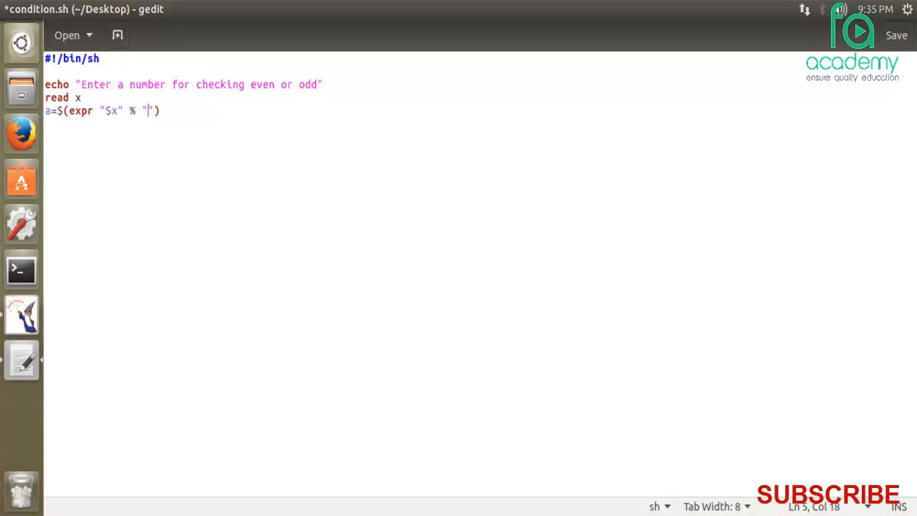
text(2)
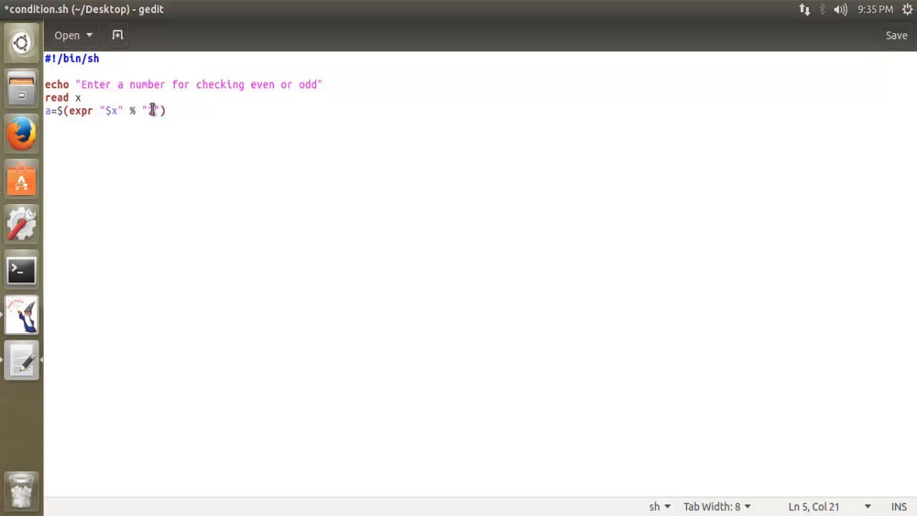
text(2)
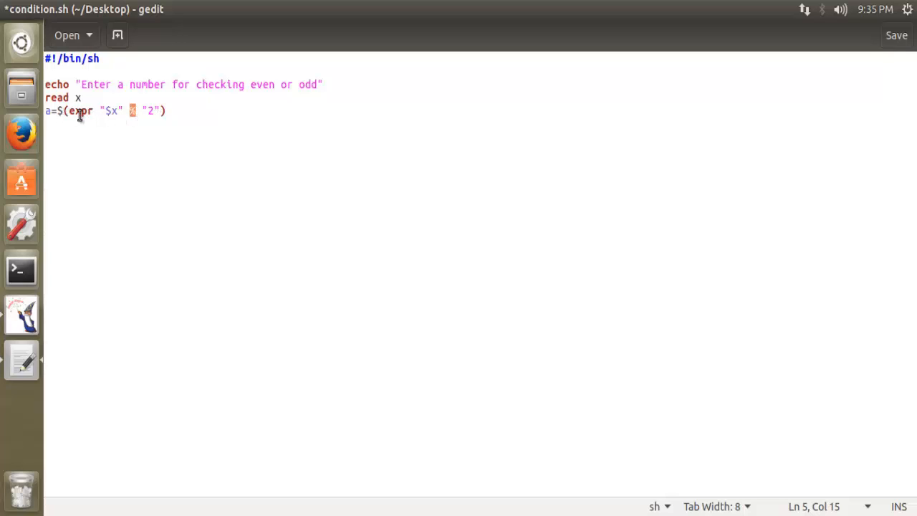
key(Return)
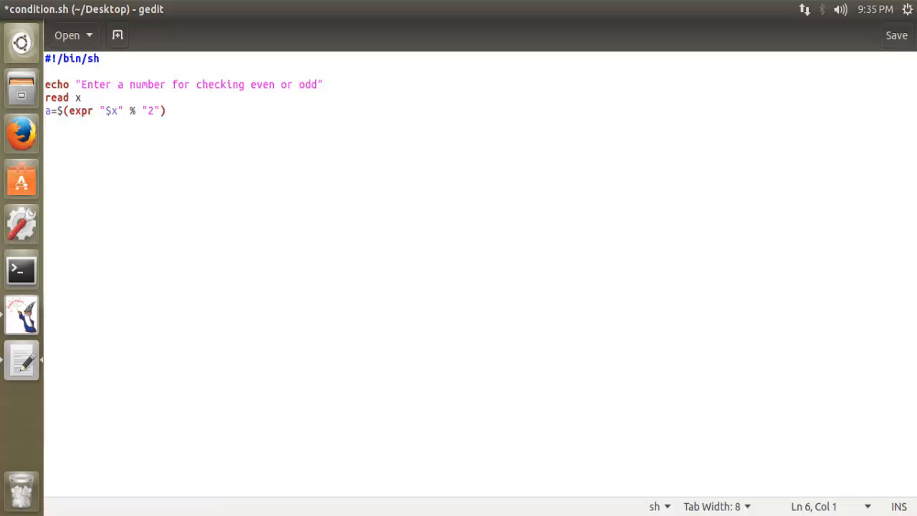
Add the condition if [ $a -eq 0 ] below the expr line
text(if)
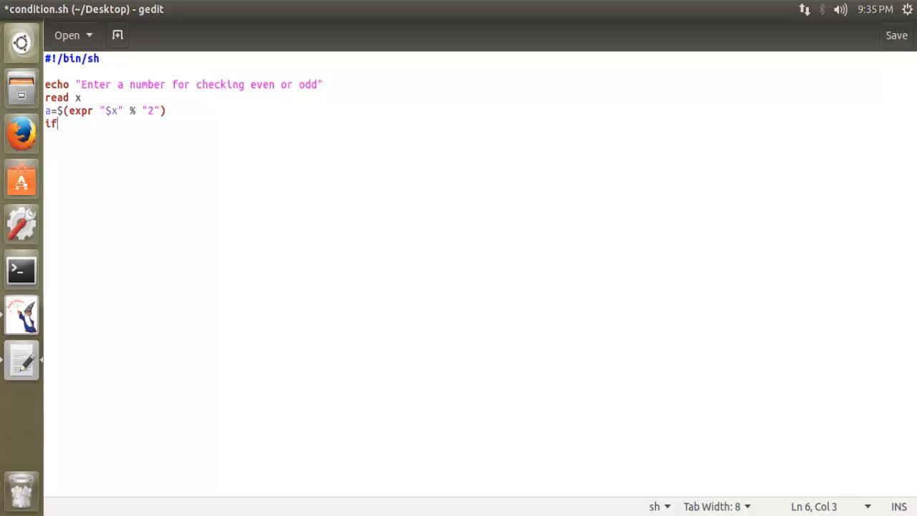
text([)
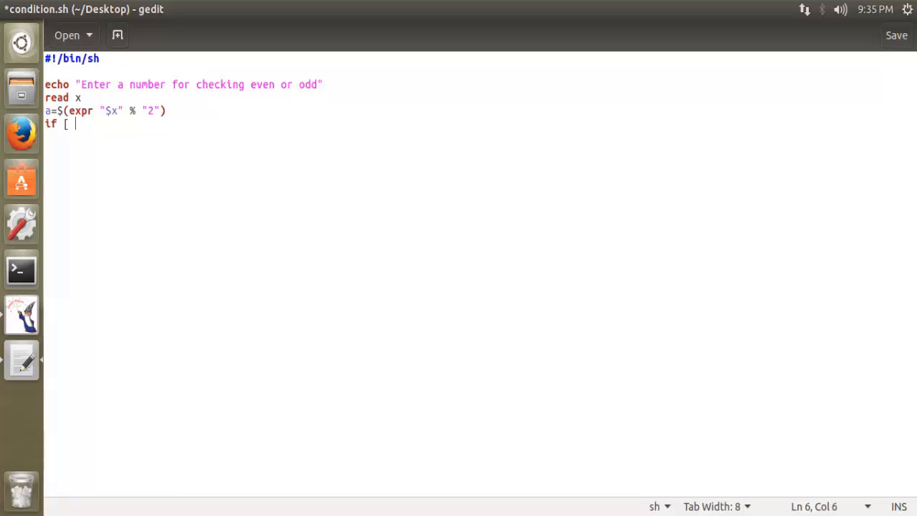
text($a)
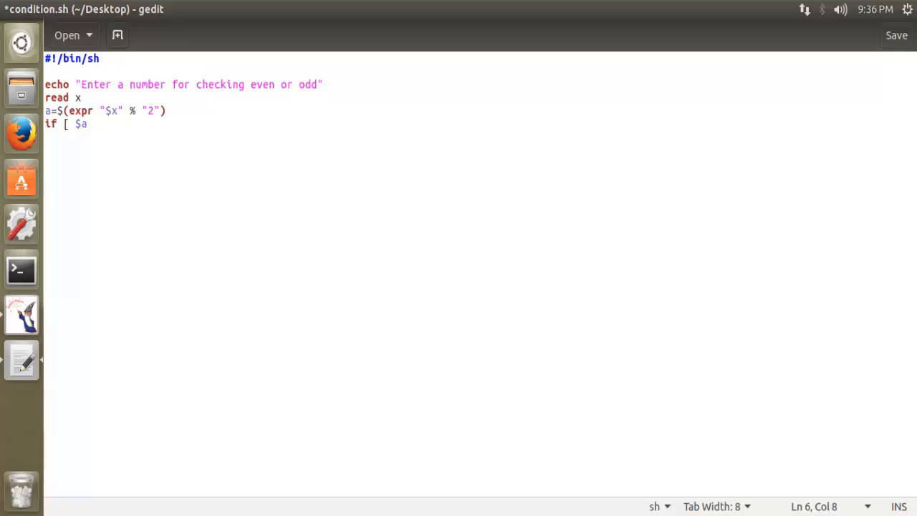
text(-e)
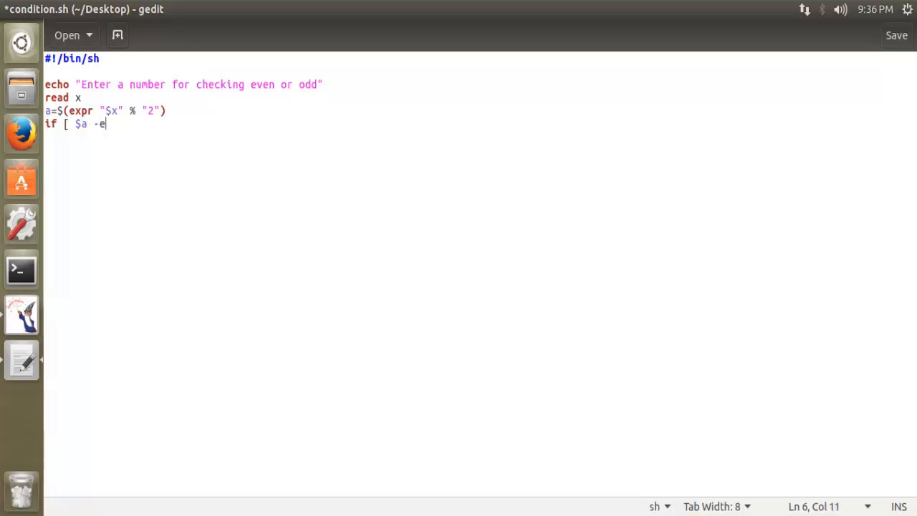
text(q)
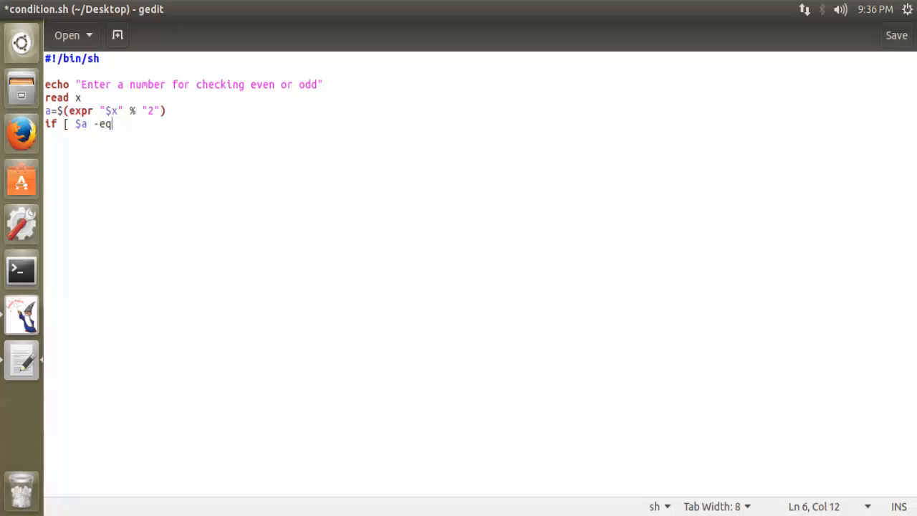
text(0)
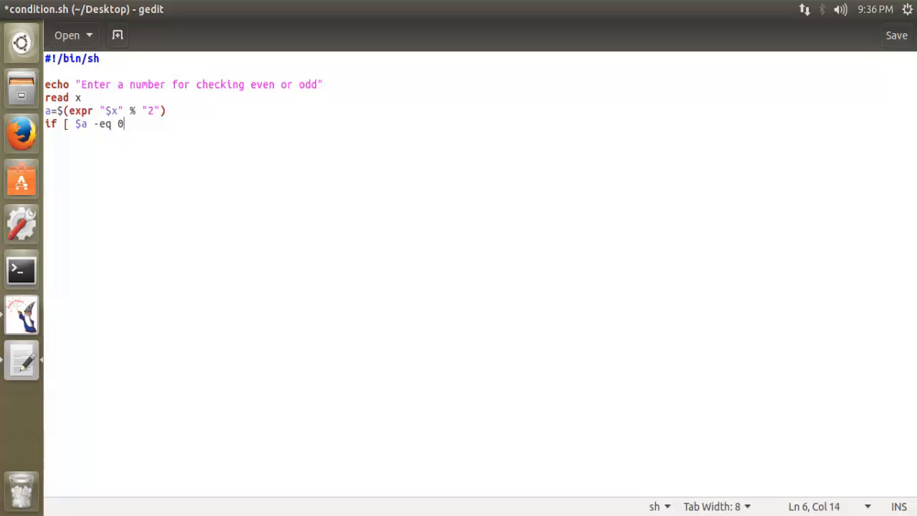
text(])
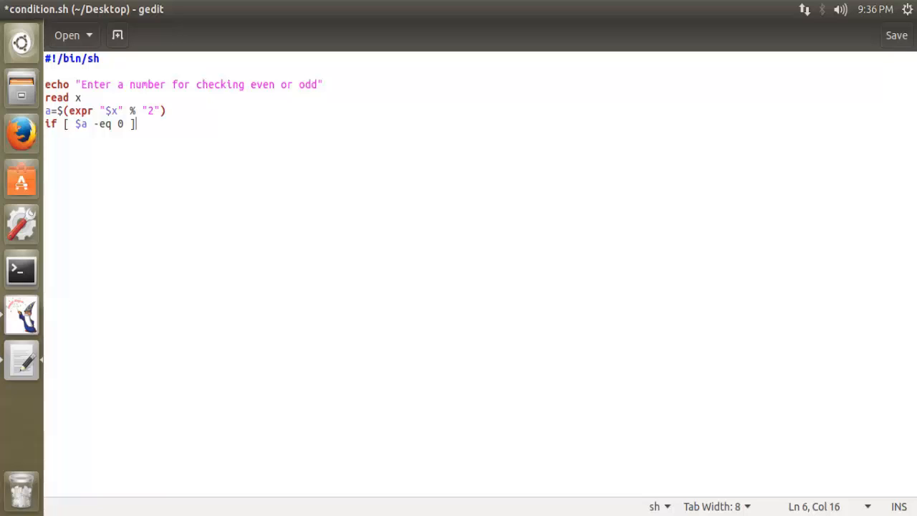
mouse_move(122, 124)
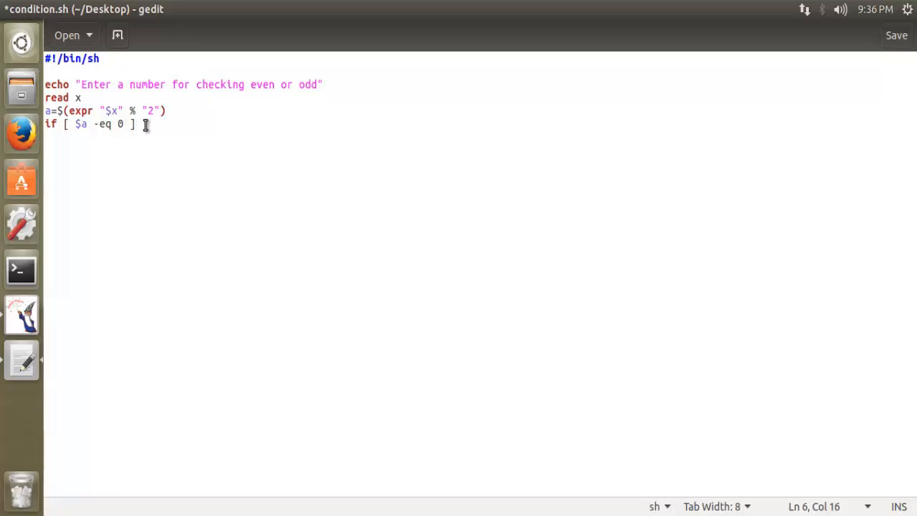
key(Return)
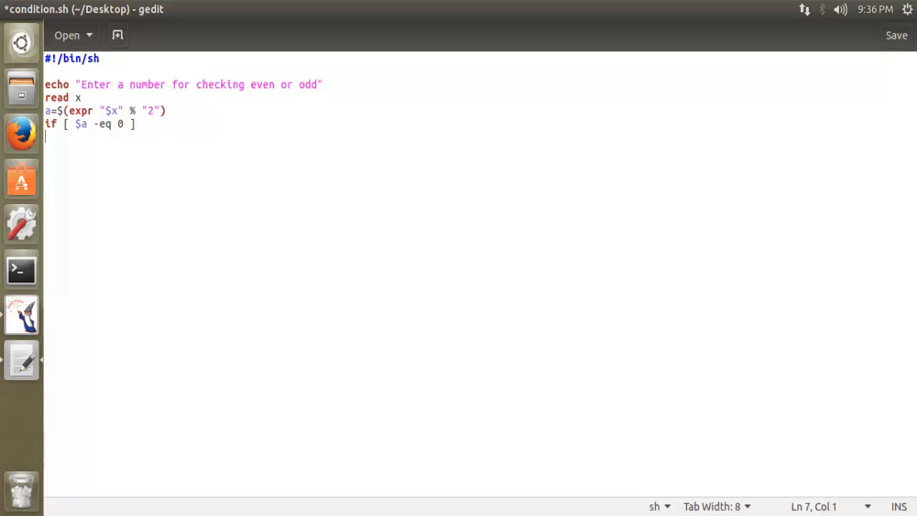
Add then and echo "The number $x is Even" below the if test
text(then)
text(ec)
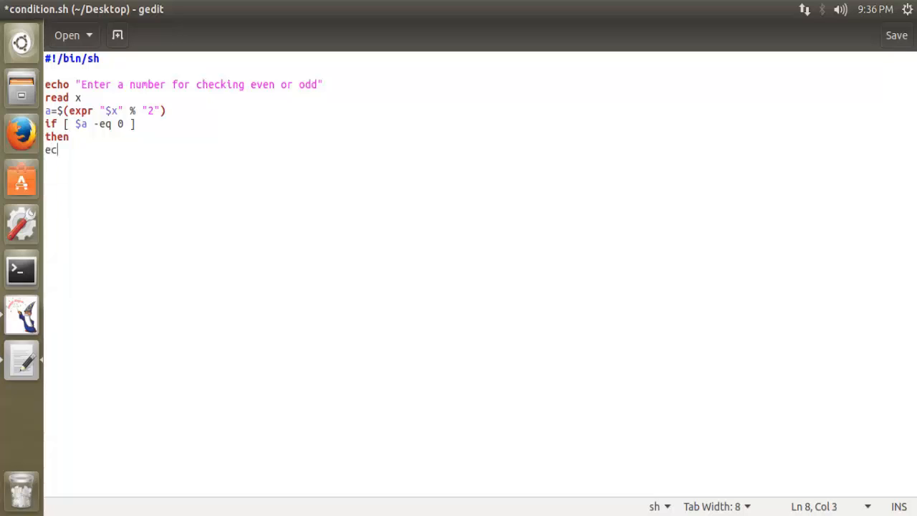
text(ho ")
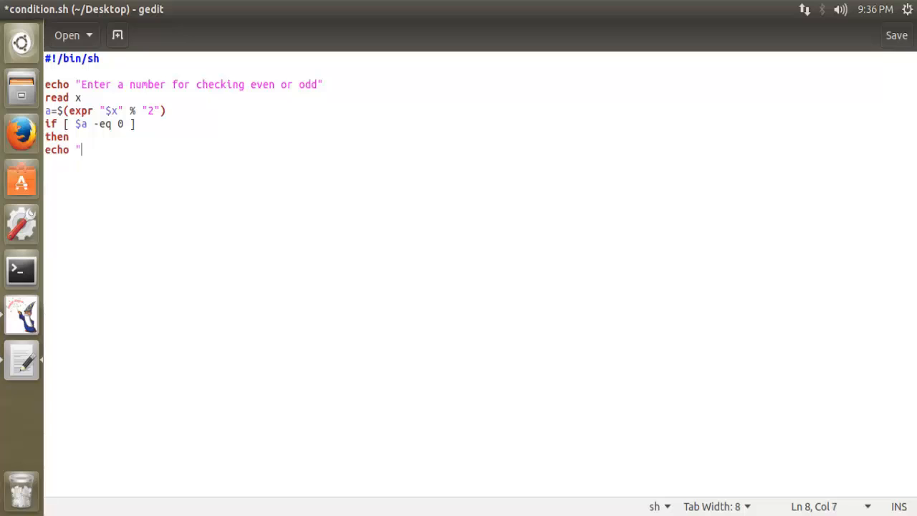
text(Th)
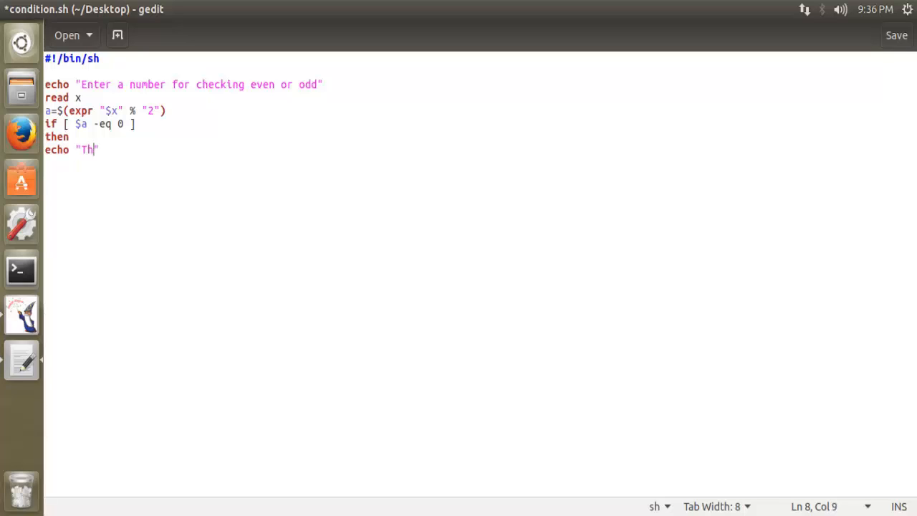
text(e number)
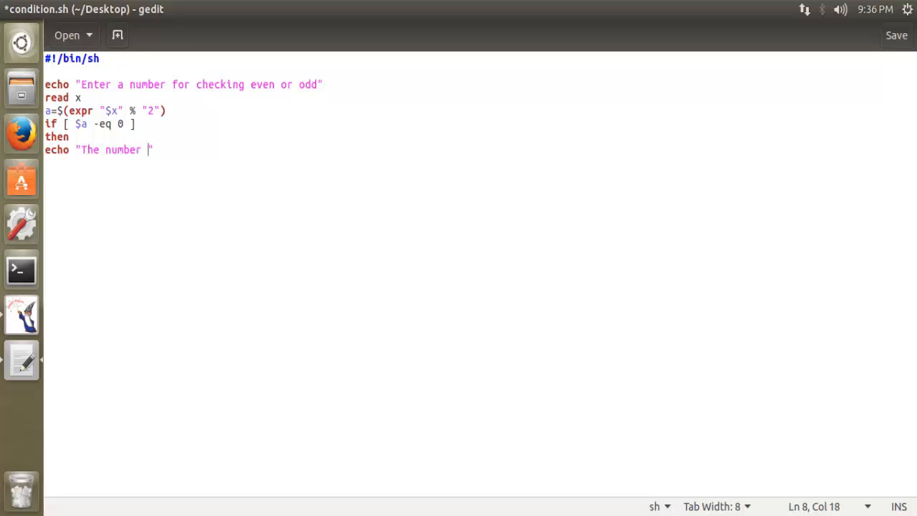
text($x i)
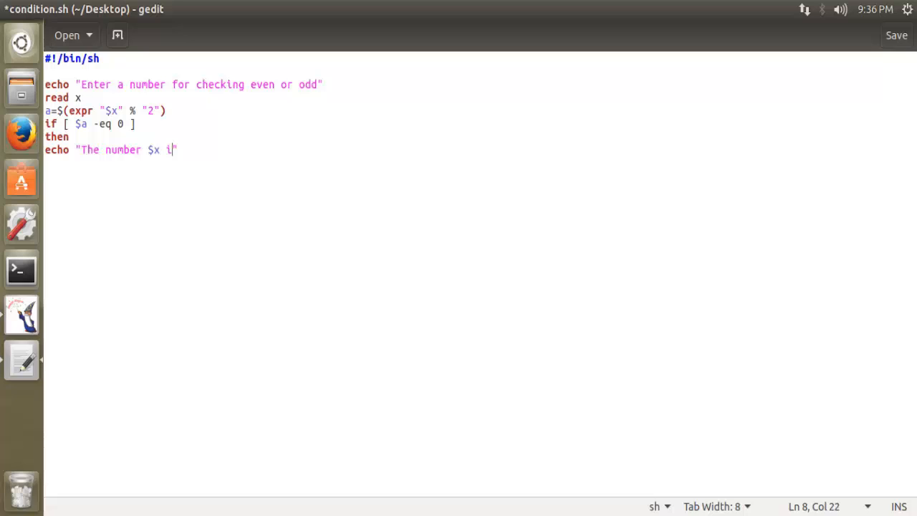
text(s)
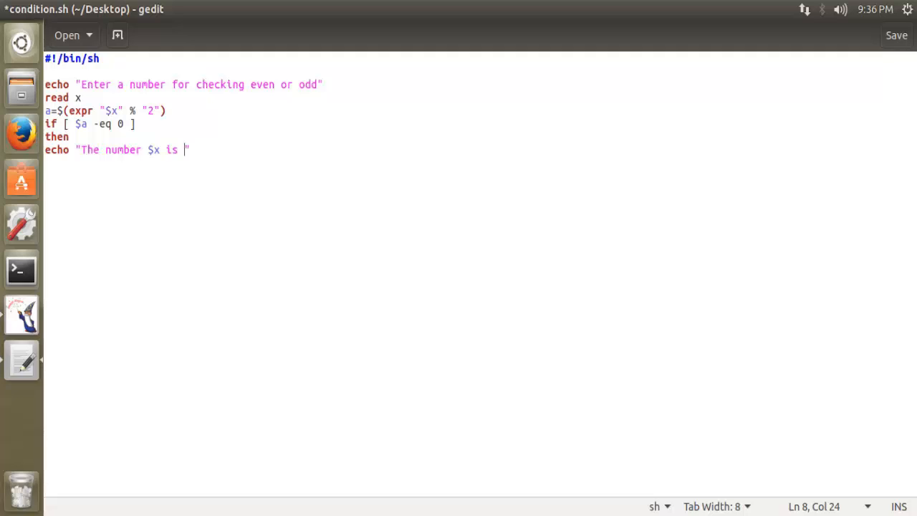
text(Even)
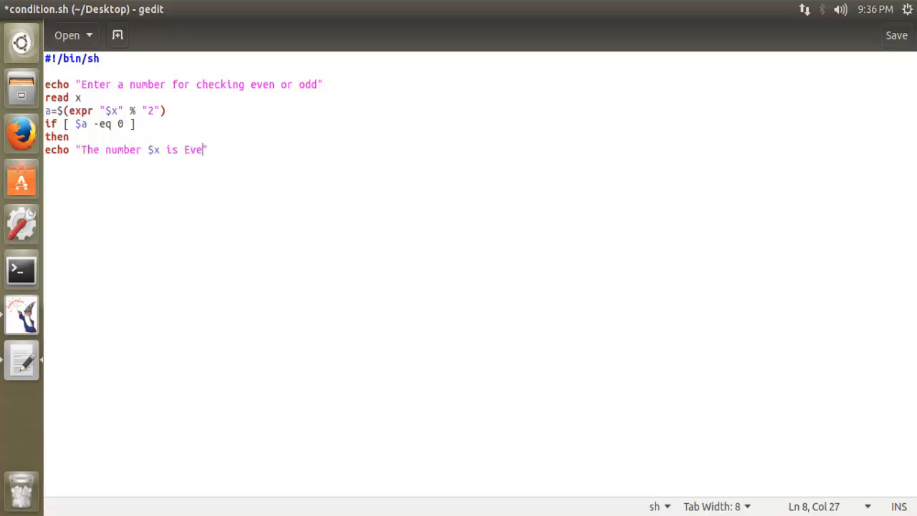
text(n")
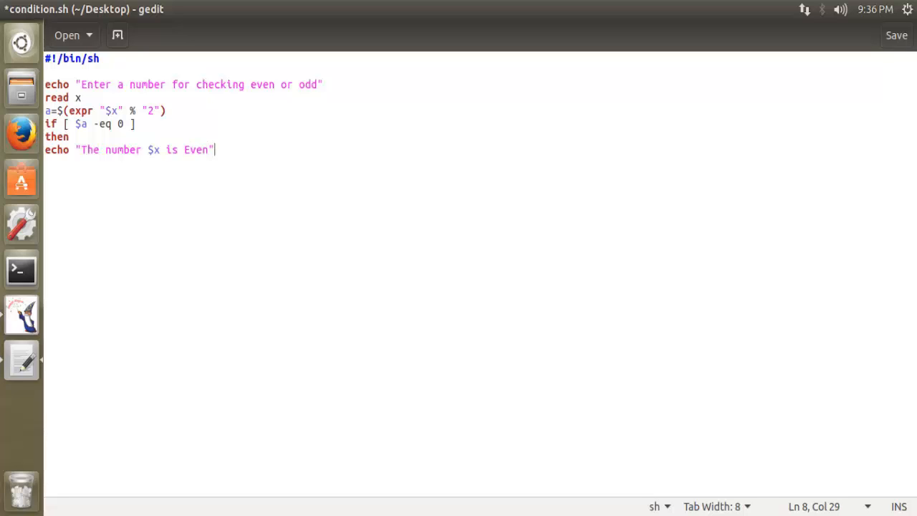
key(Return)
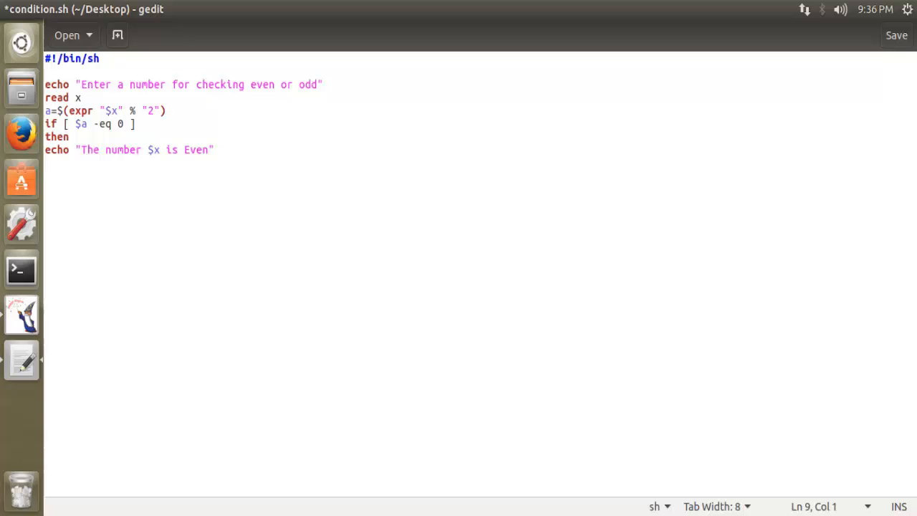
Add an else branch echoing "The number $x is Odd" and close the block with fi
text(else)
text(echo ")
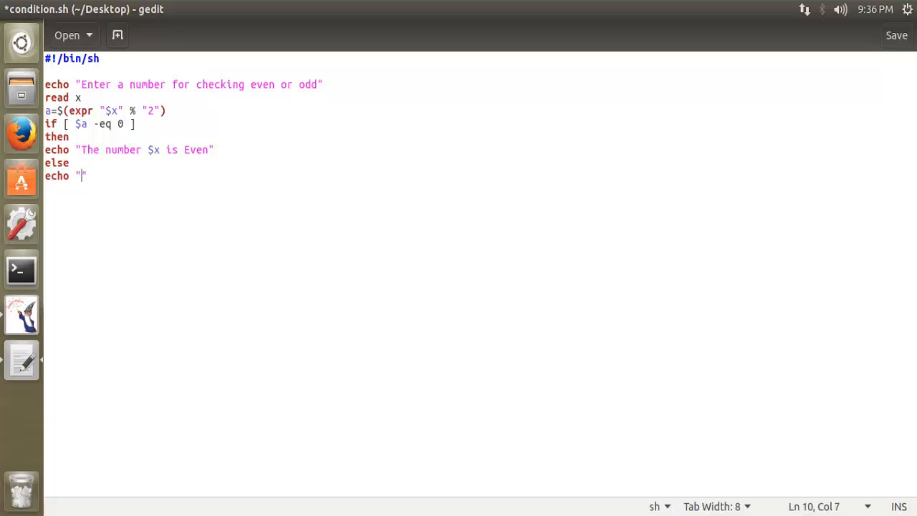
text(The number)
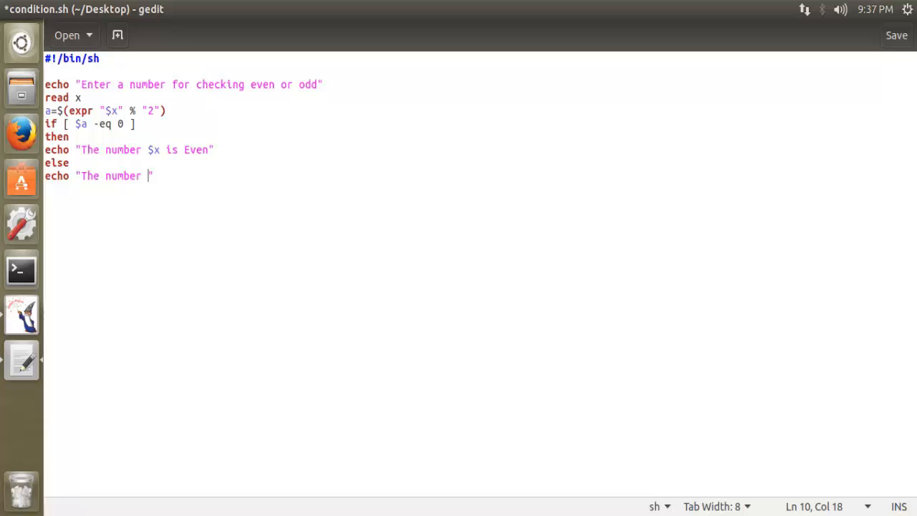
text($x)
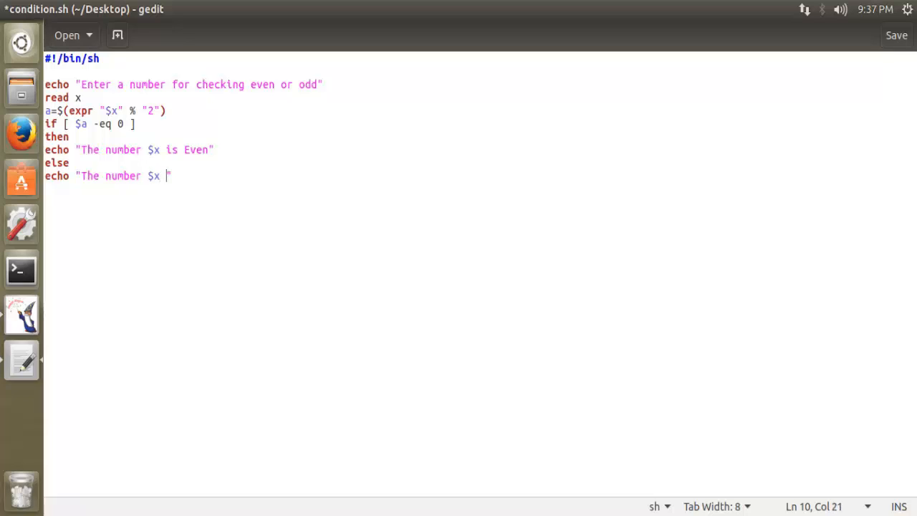
text(is o)
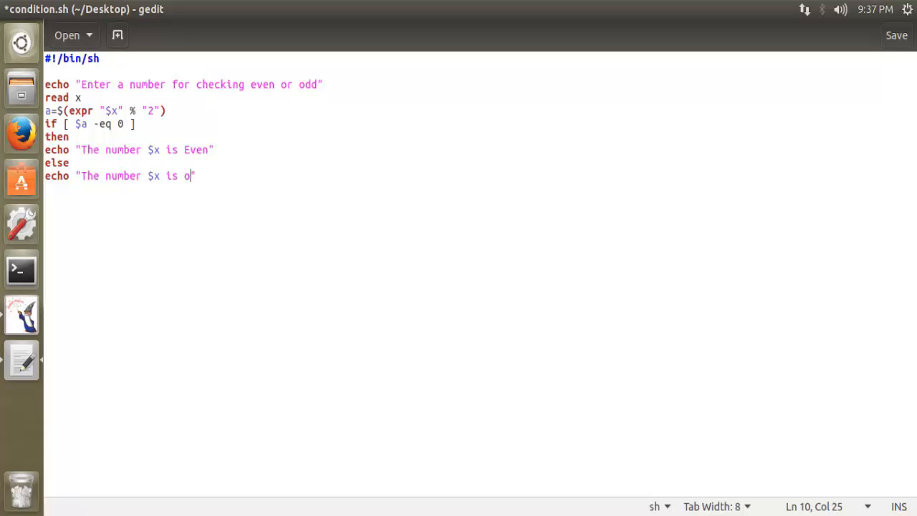
text(dd)
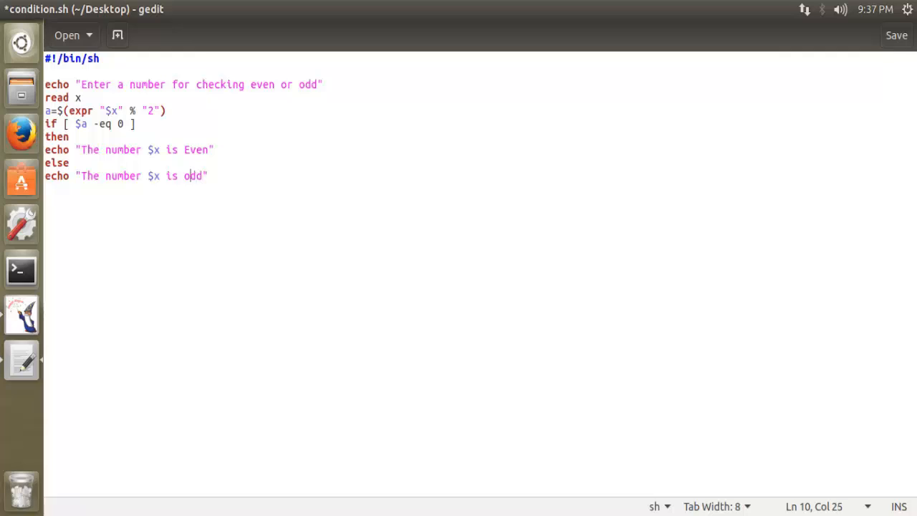
text(Odd)
text(fi)
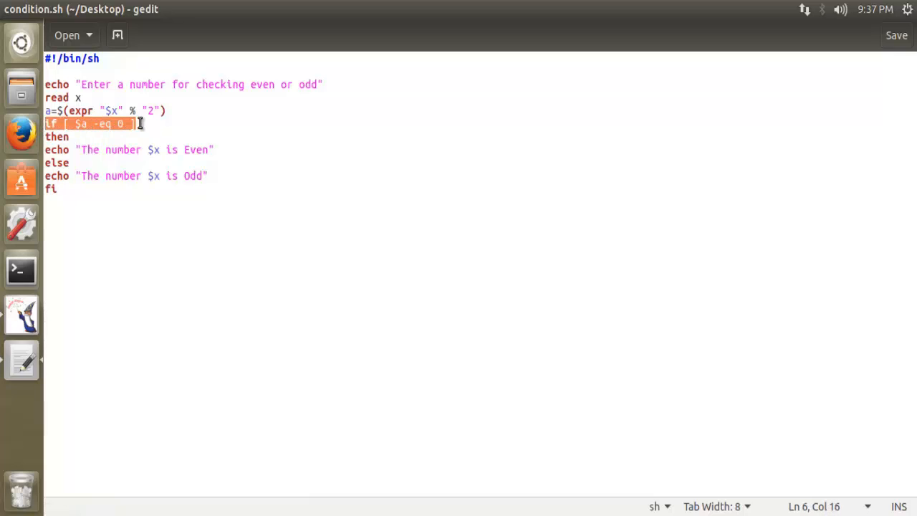
Save the completed condition.sh script and switch to the Terminal
click(139, 123)
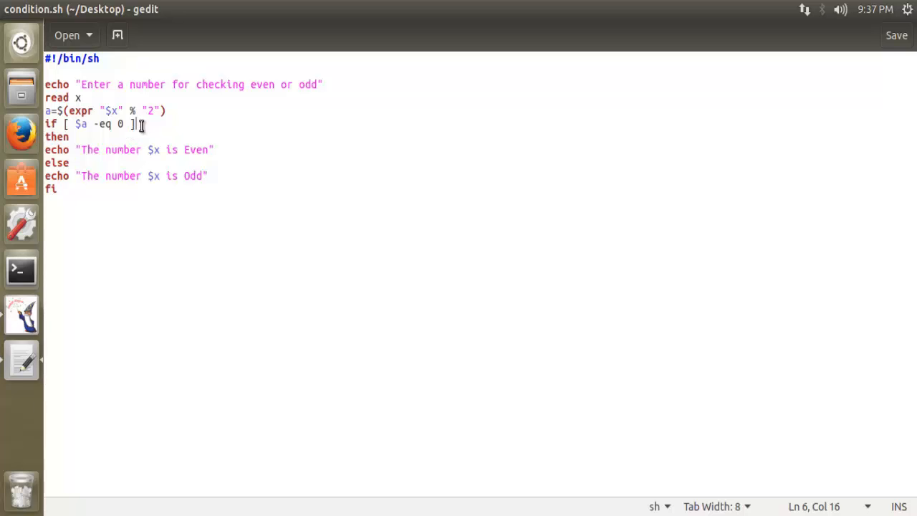
mouse_move(147, 124)
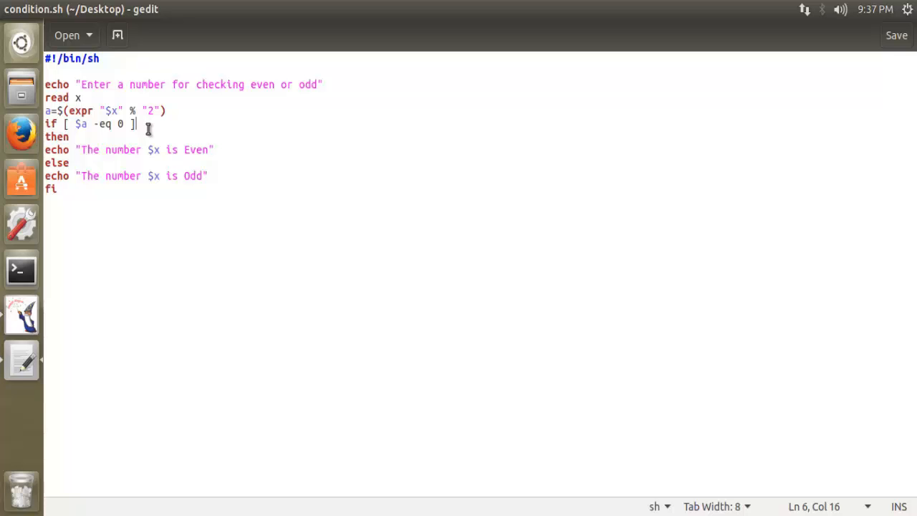
mouse_move(21, 270)
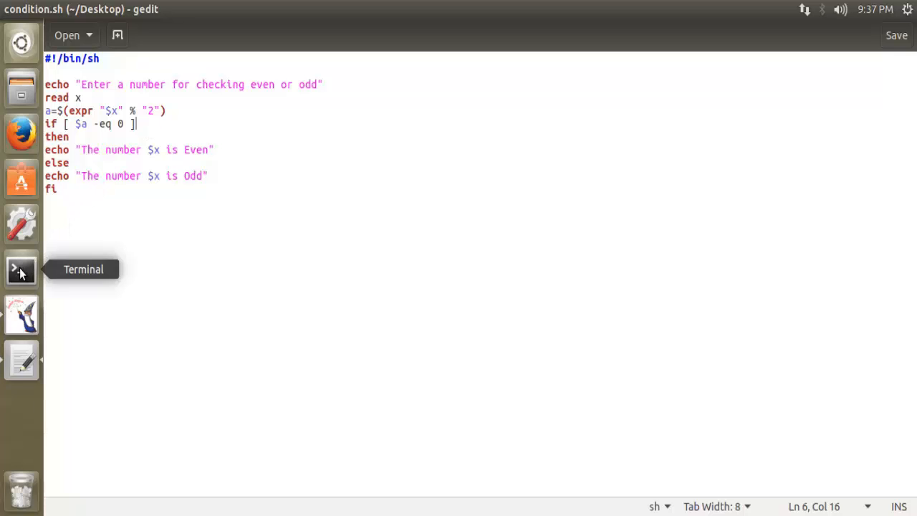
mouse_move(21, 268)
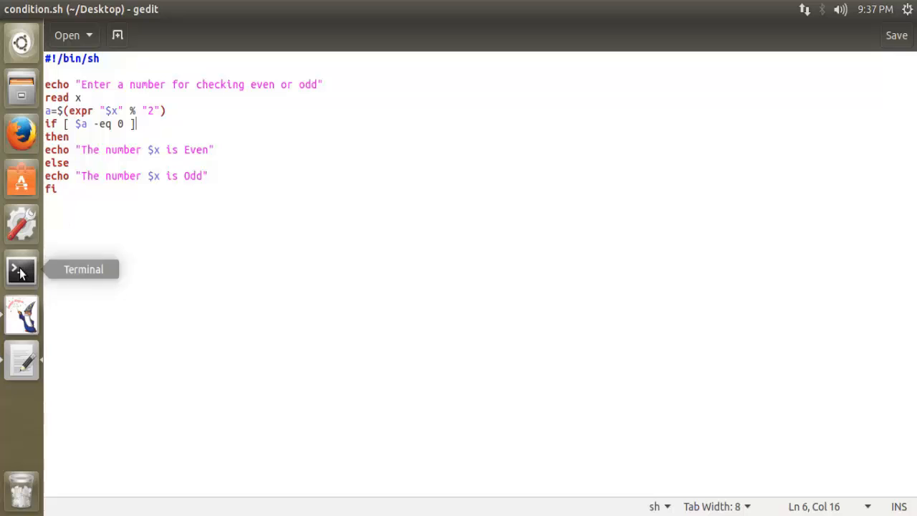
click(21, 268)
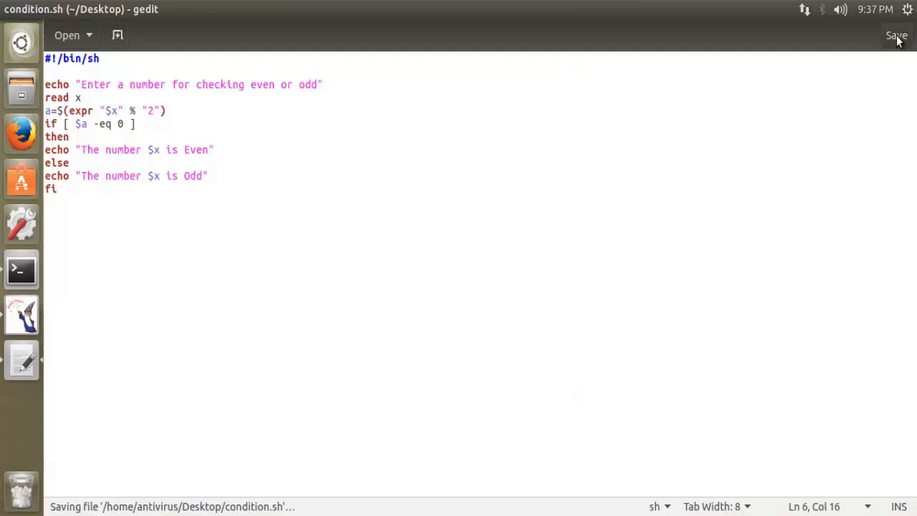
click(21, 270)
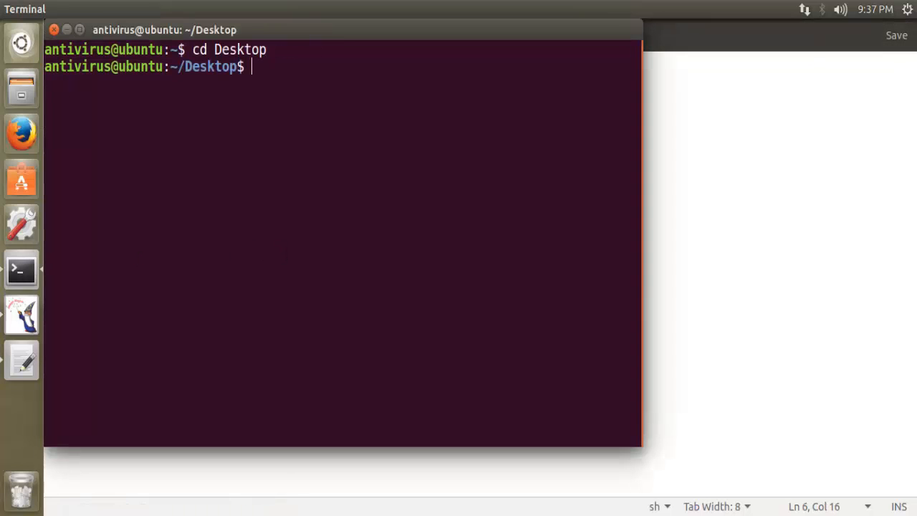
Run bash condition.sh with input 8, printing "The number 8 is Even"
text(bash condition.sh)
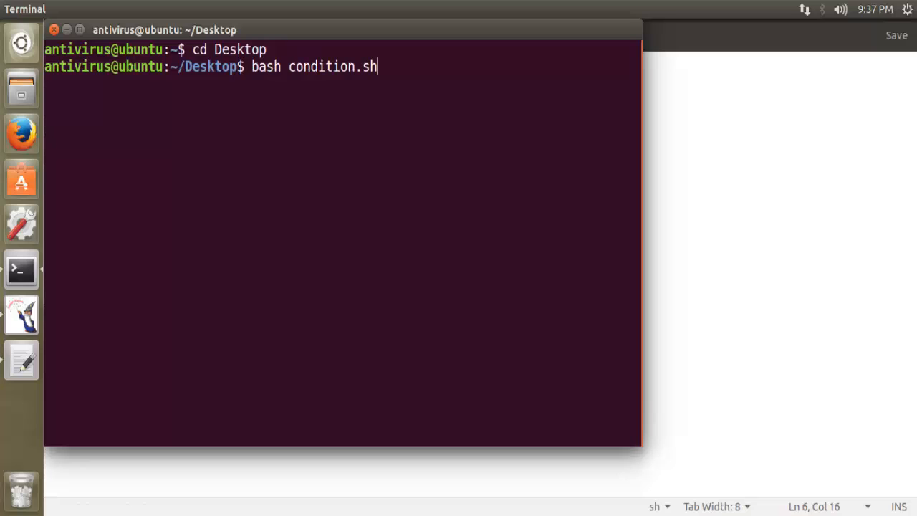
key(Return)
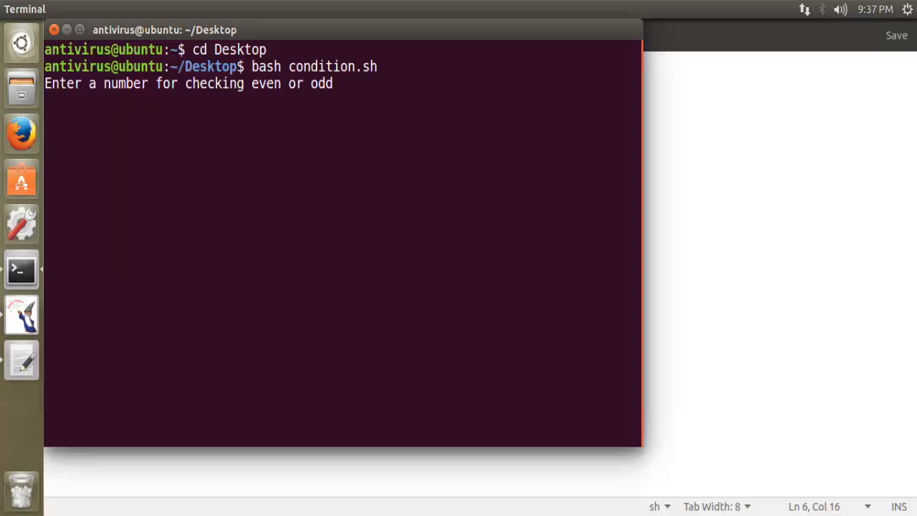
text(8)
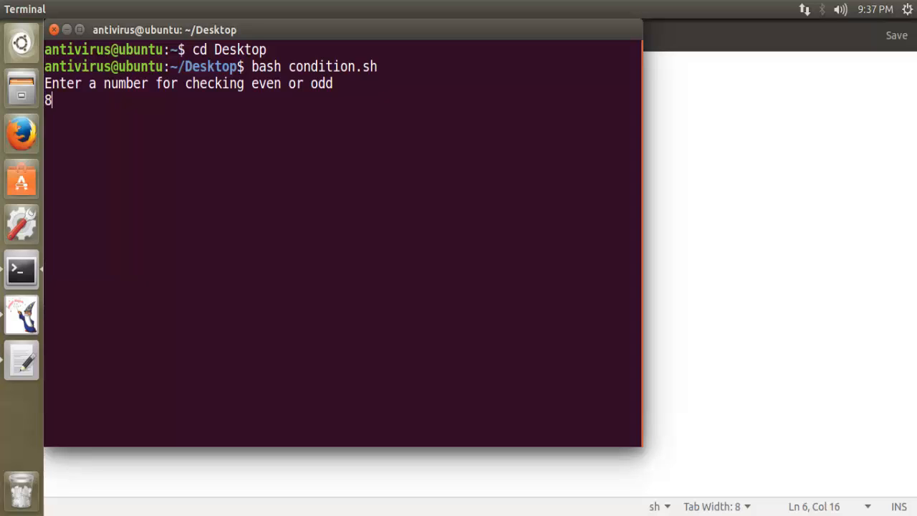
key(Return)
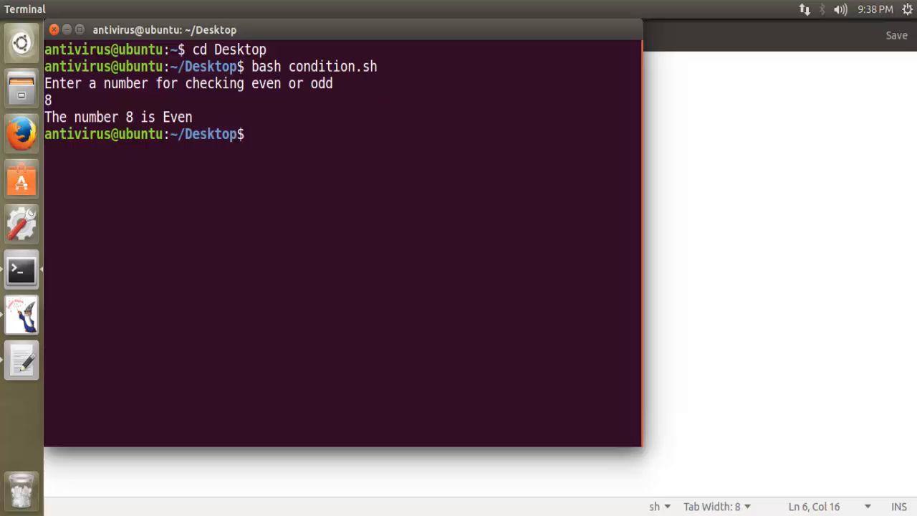
Rerun the script with input 9, printing "The number 9 is Odd", and move the terminal aside
key(Return)
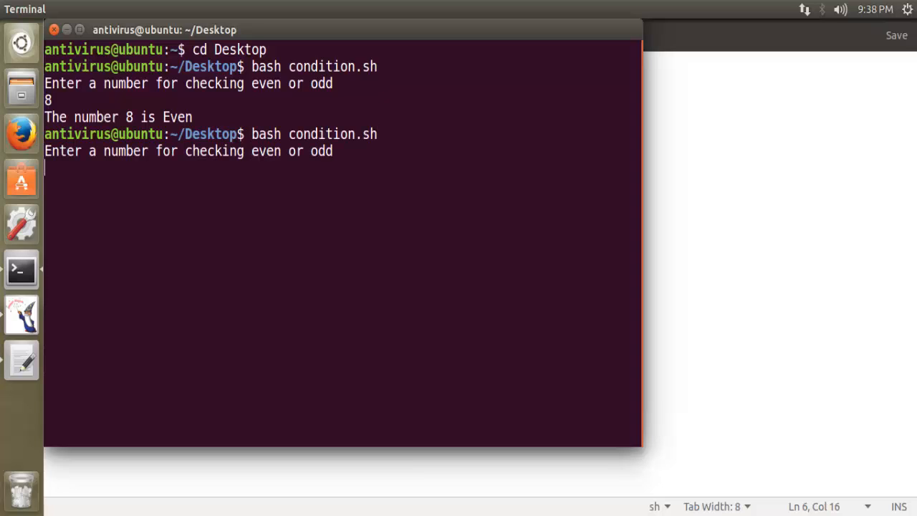
text(9)
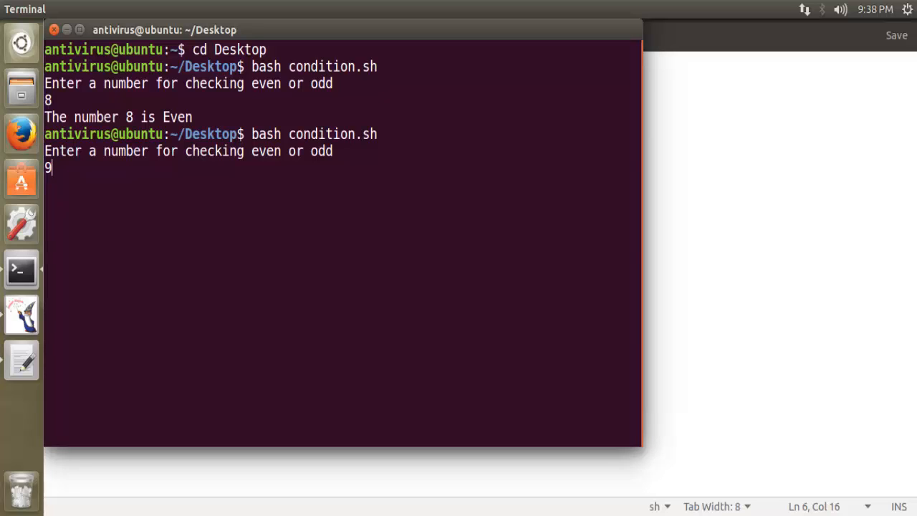
key(Return)
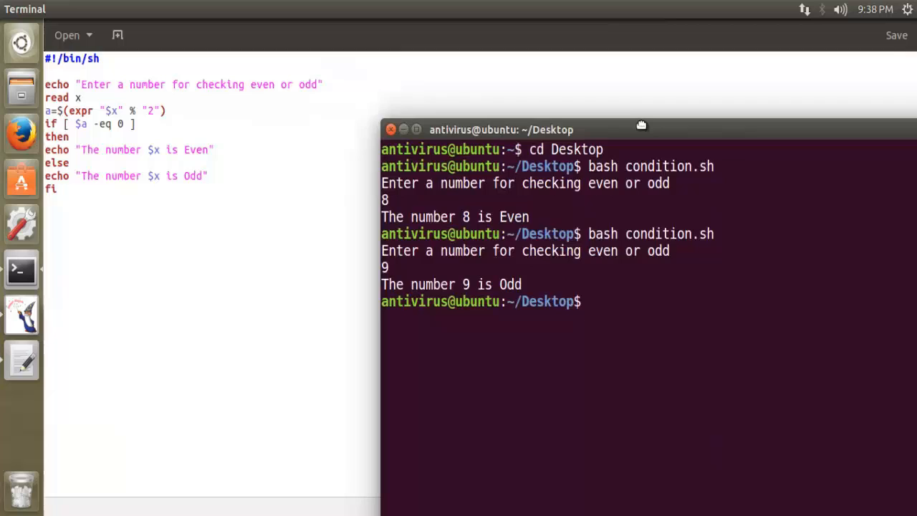
drag(500, 130, 447, 71)
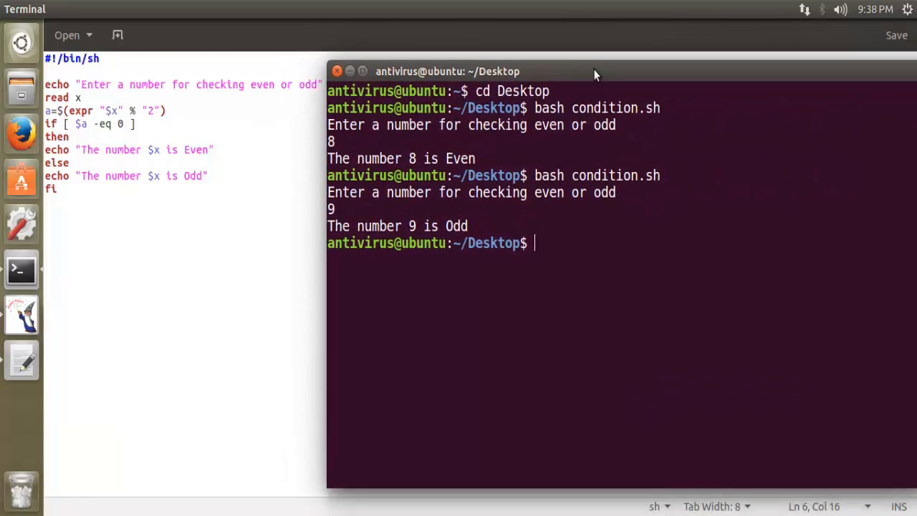